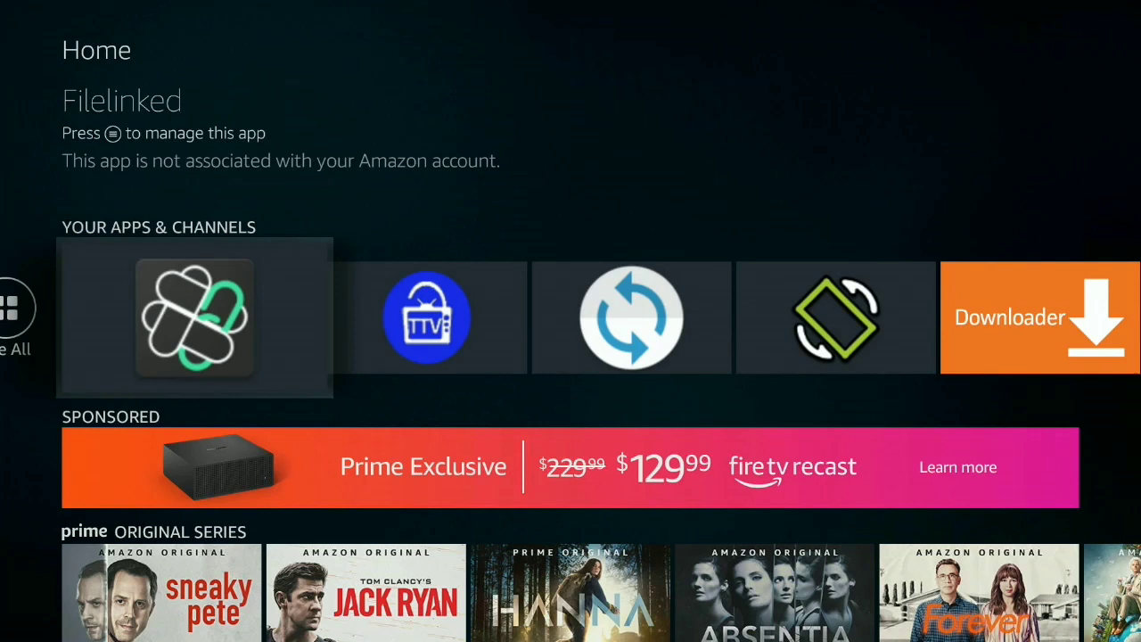
- Launch UnlockMyTTV, dismiss the changelog and keep ExoPlayer as the default player
{"action": "scroll", "scroll_direction": "right", "scroll_amount": 3}
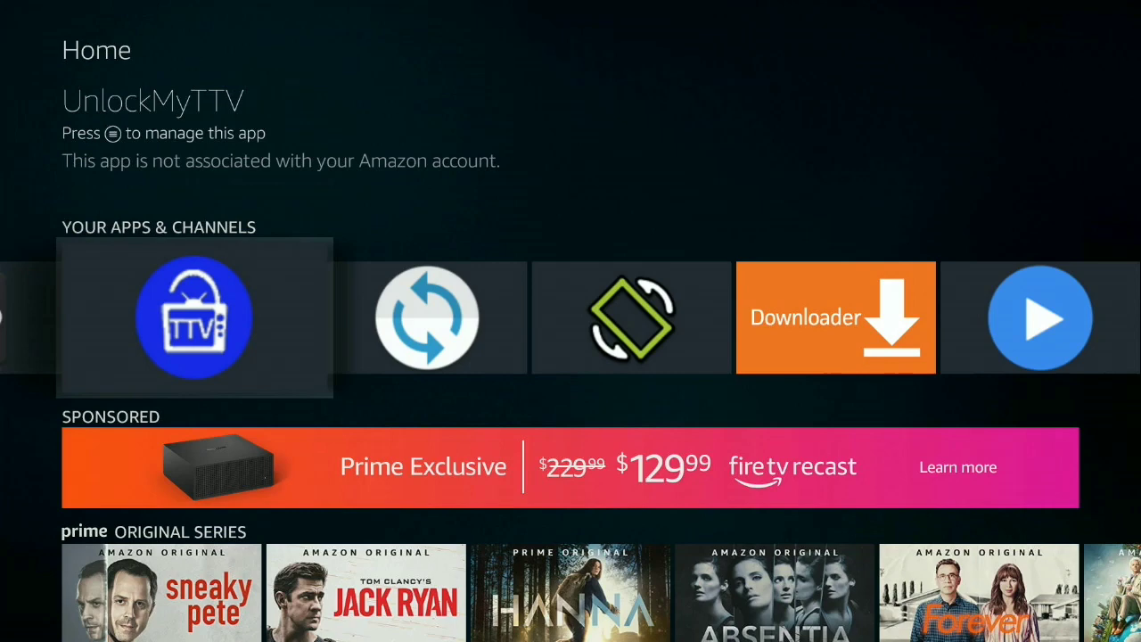
{"action": "left_click", "coordinate": [194, 316]}
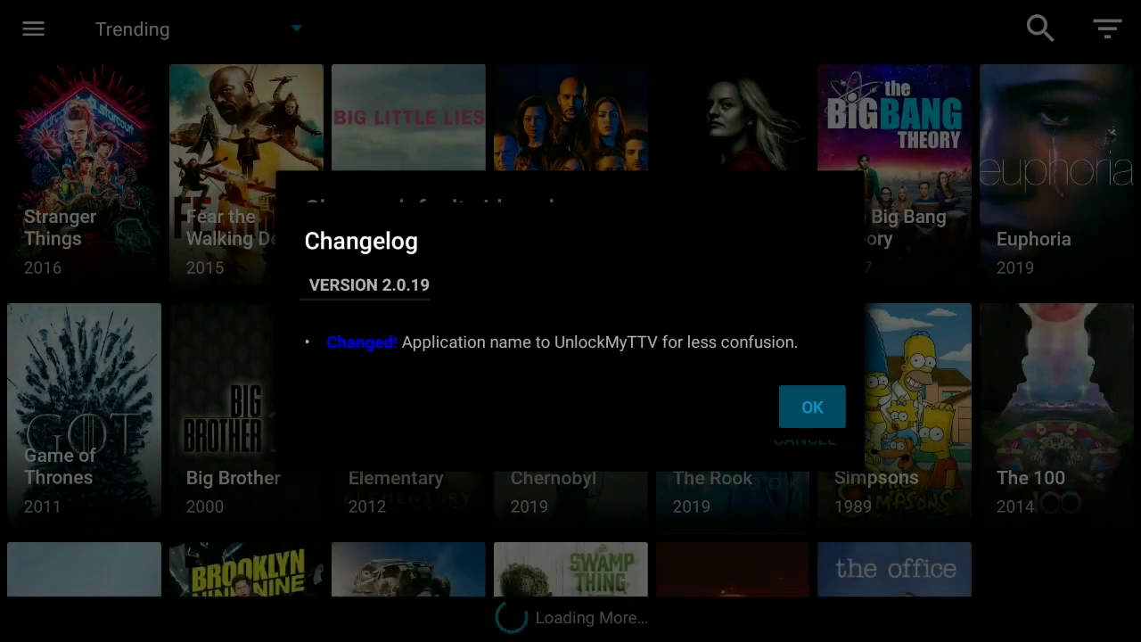
{"action": "left_click", "coordinate": [811, 406]}
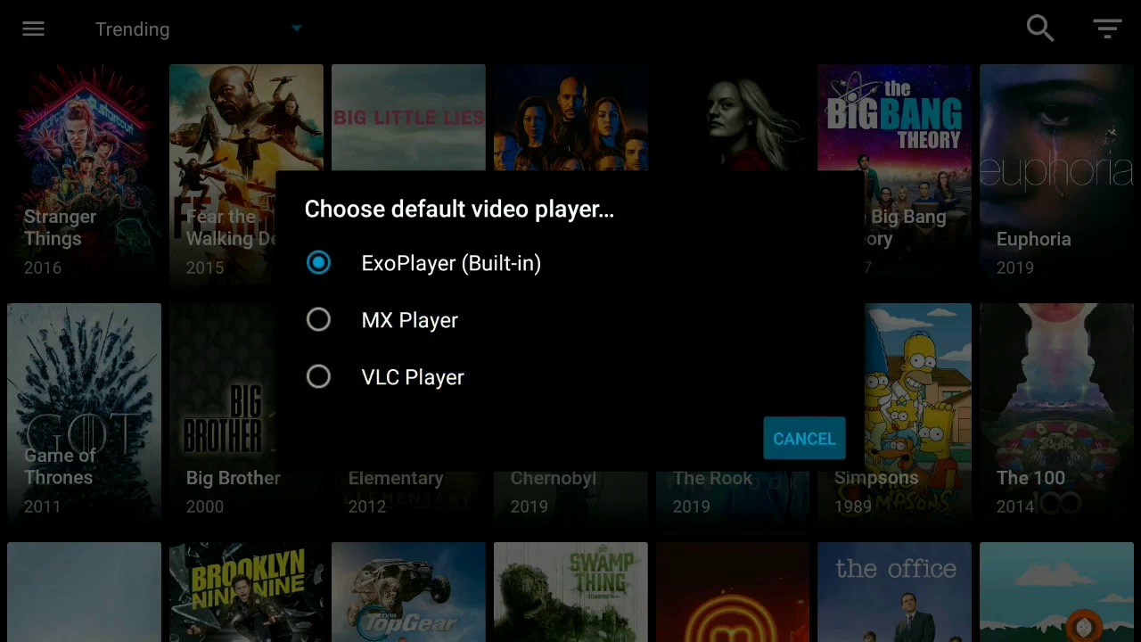
{"action": "left_click", "coordinate": [802, 437]}
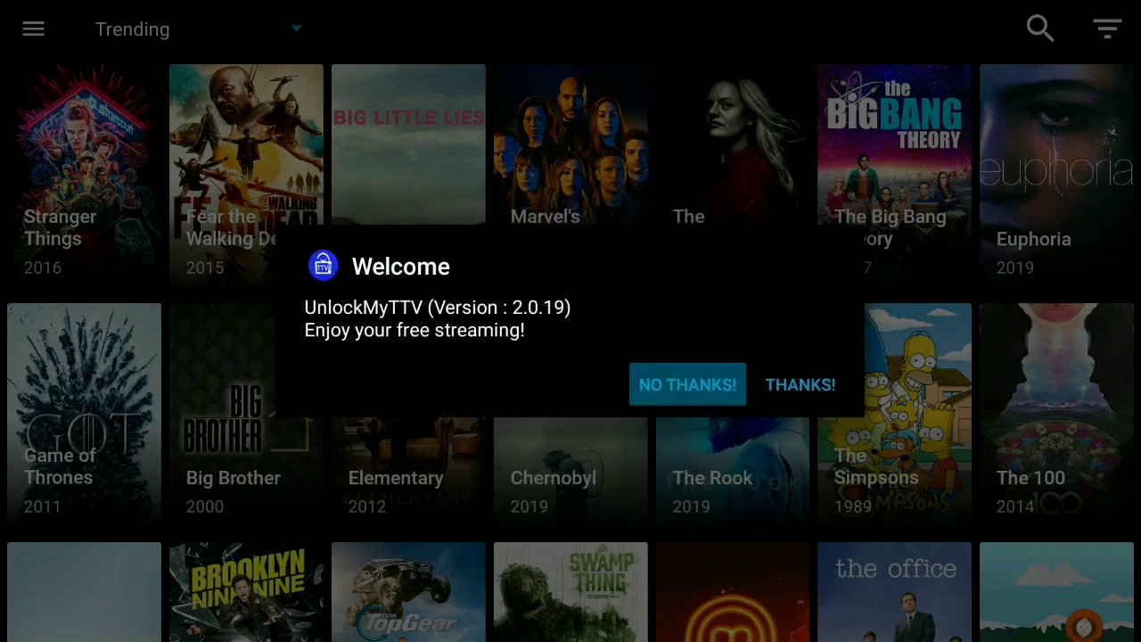
{"action": "mouse_move", "coordinate": [800, 384]}
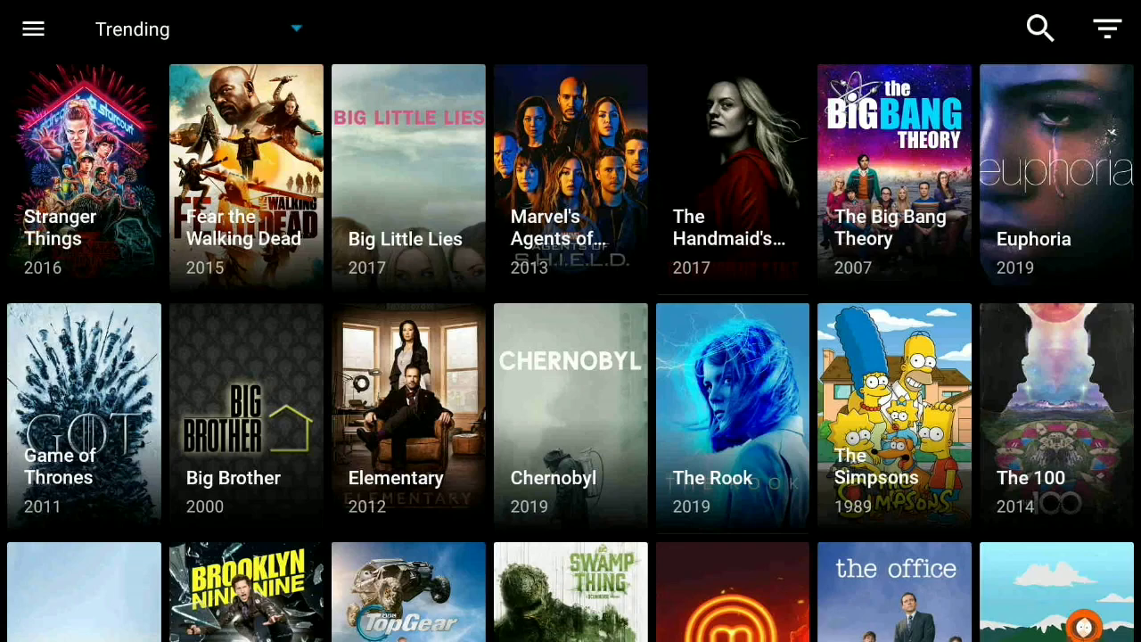
{"action": "scroll", "scroll_direction": "down", "scroll_amount": 3}
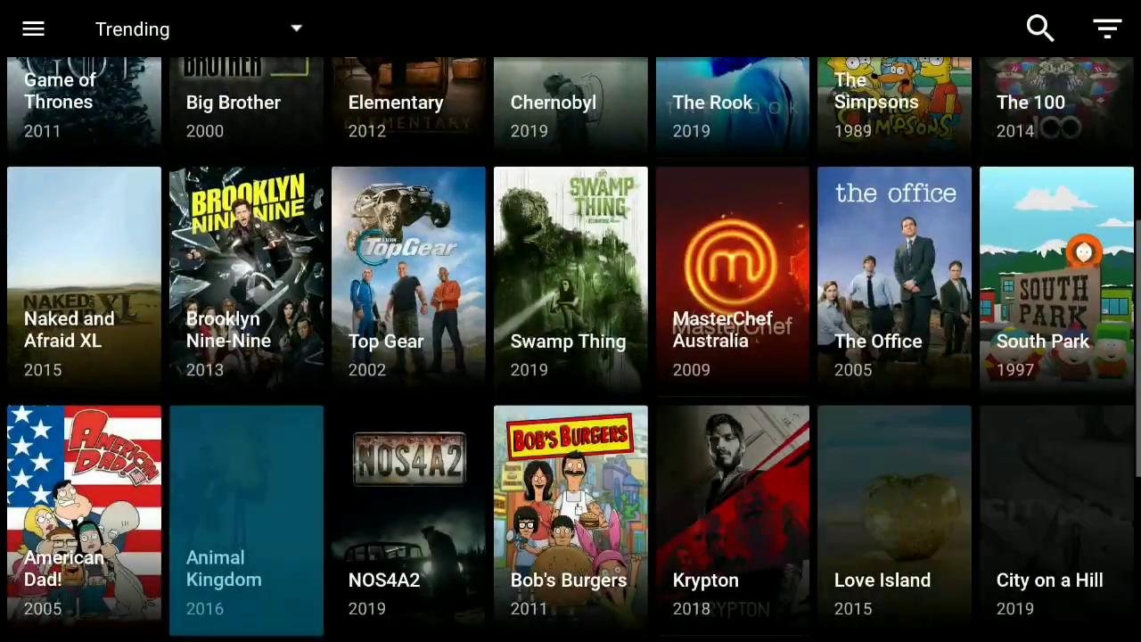
{"action": "scroll", "scroll_direction": "up", "scroll_amount": 3}
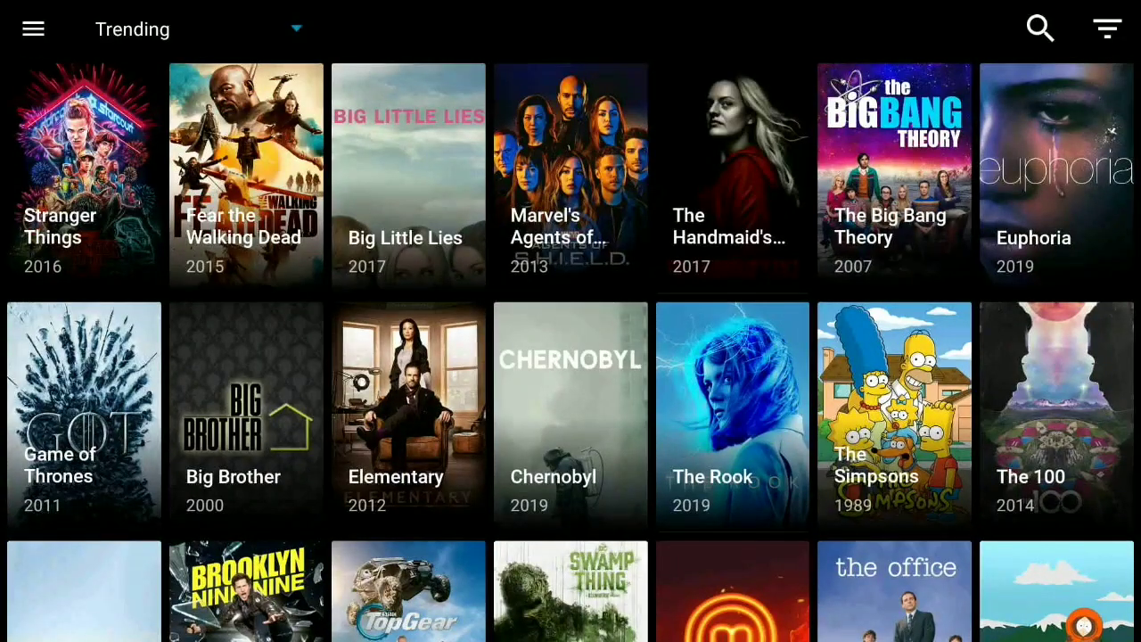
{"action": "left_click", "coordinate": [132, 29]}
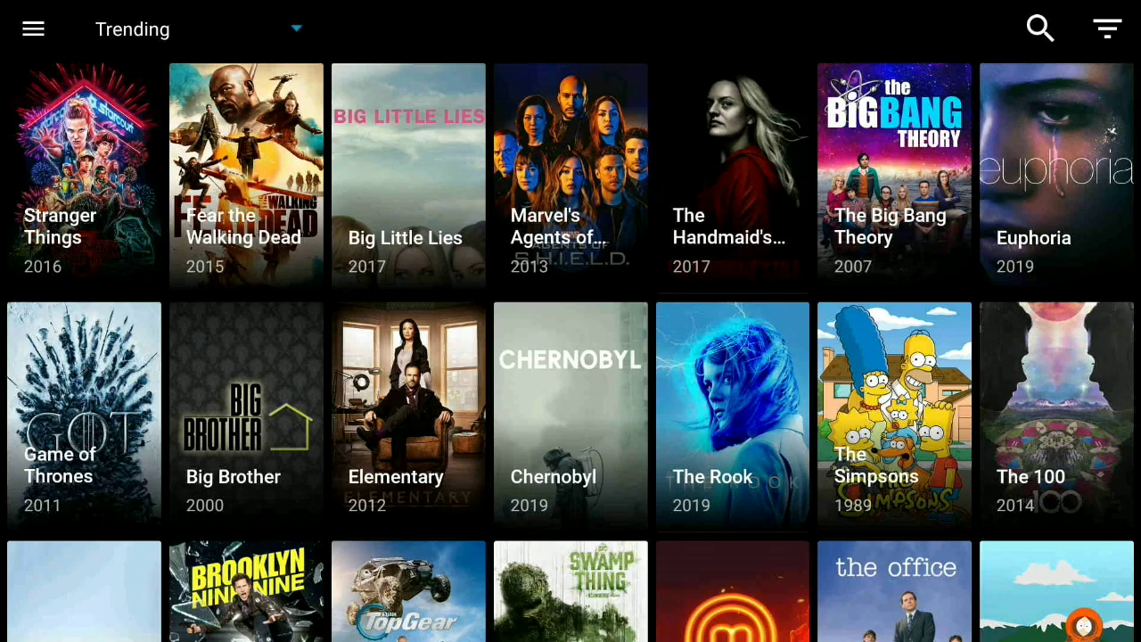
{"action": "left_click", "coordinate": [1108, 28]}
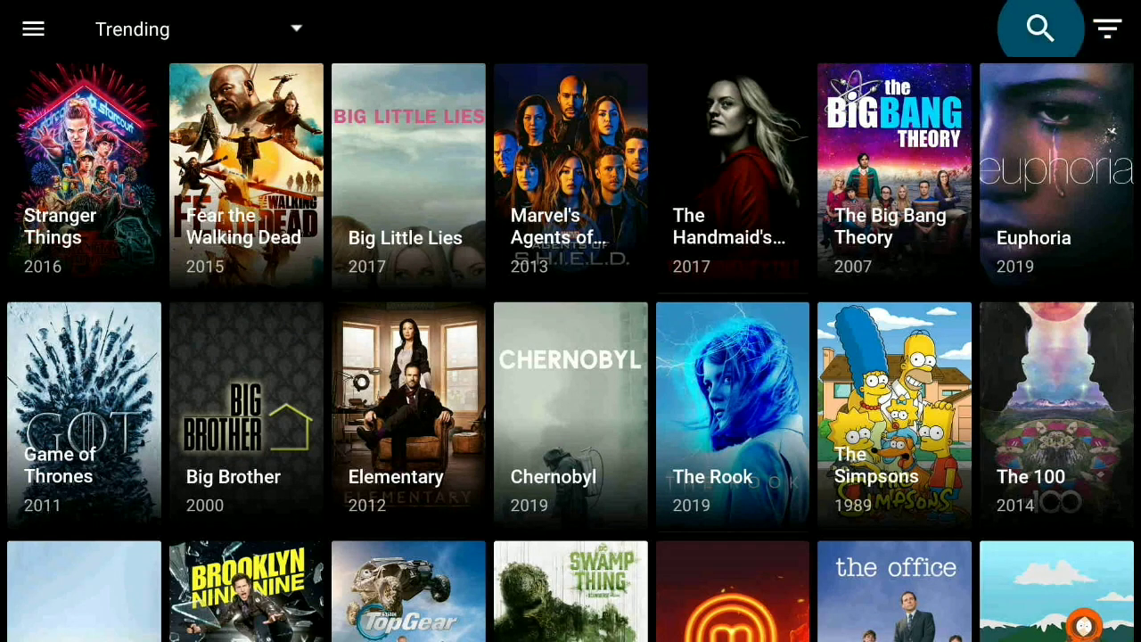
{"action": "left_click", "coordinate": [1107, 28]}
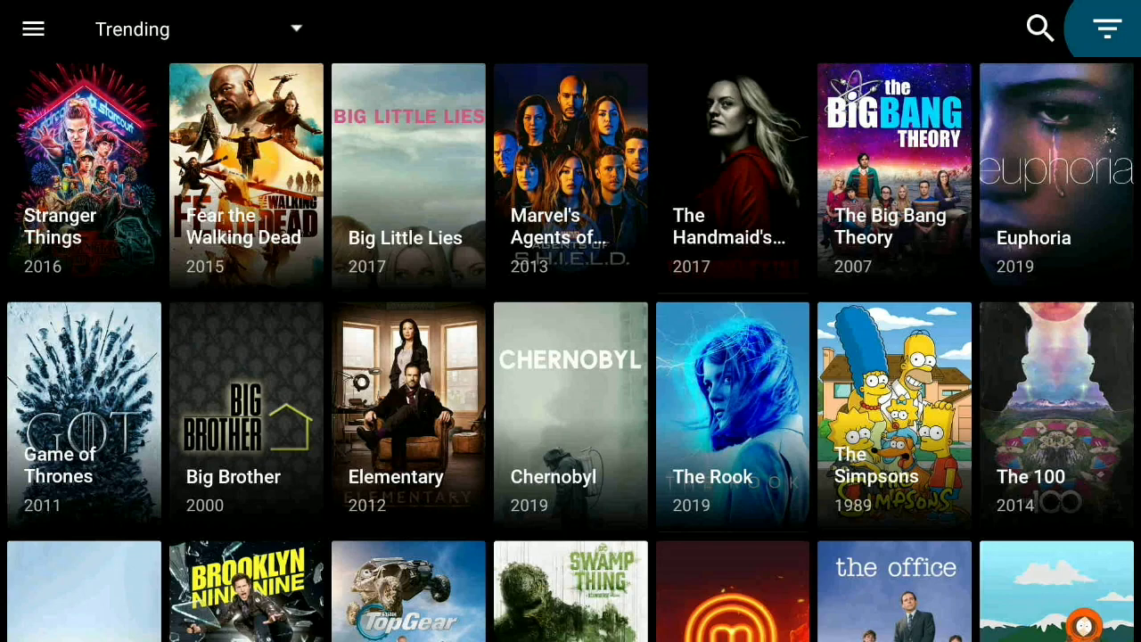
{"action": "left_click", "coordinate": [1101, 29]}
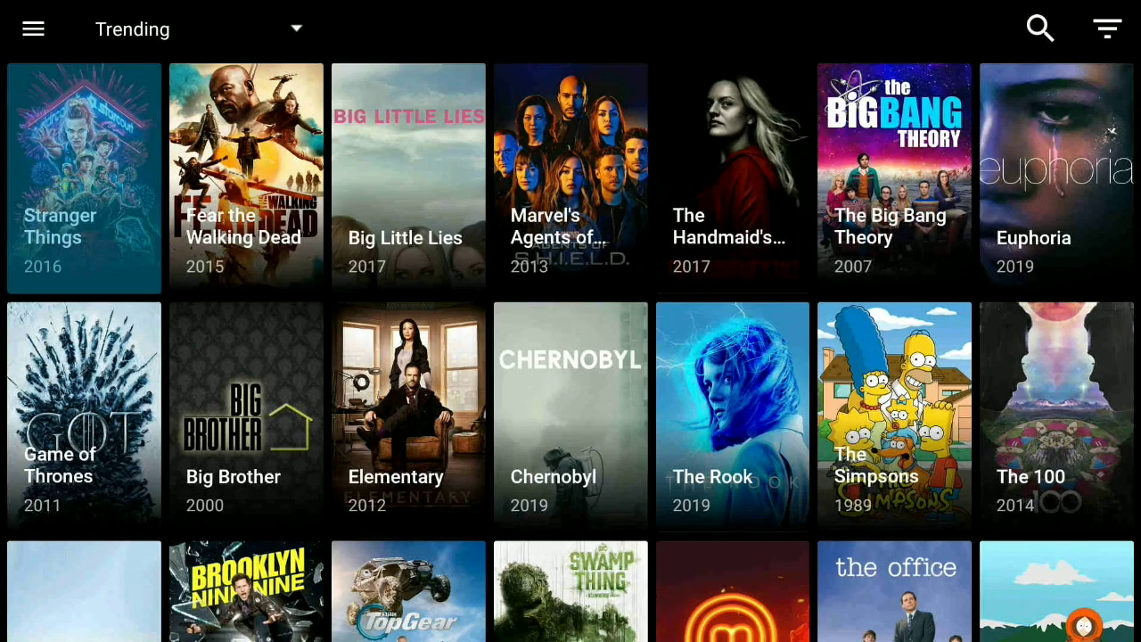
- Open the Stranger Things details page and show its list of seasons
{"action": "left_click", "coordinate": [83, 176]}
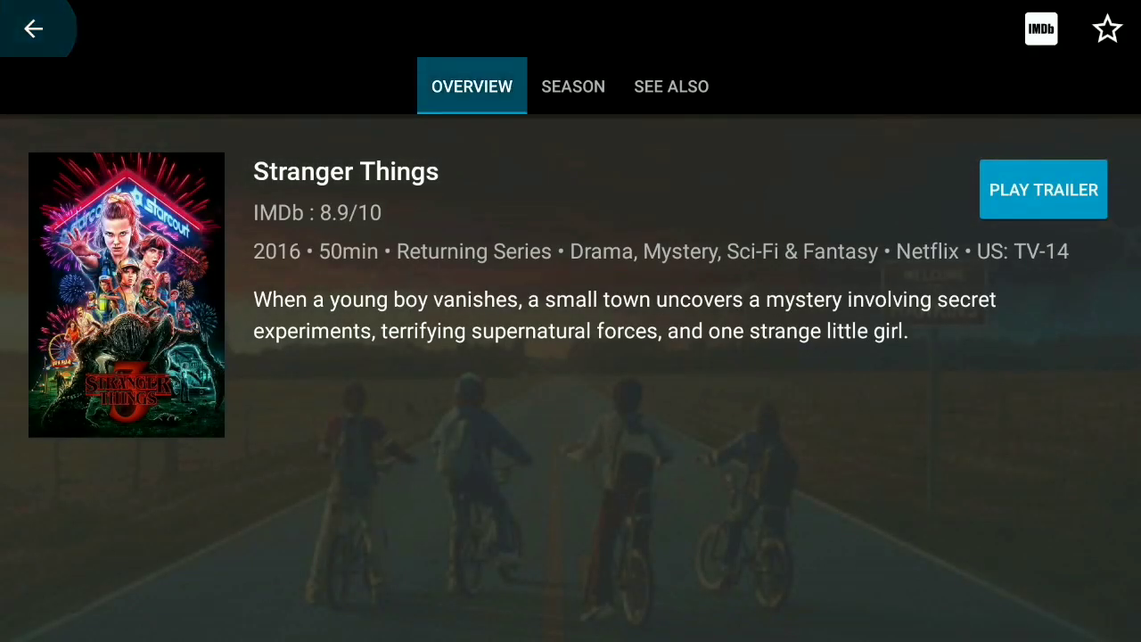
{"action": "left_click", "coordinate": [573, 87]}
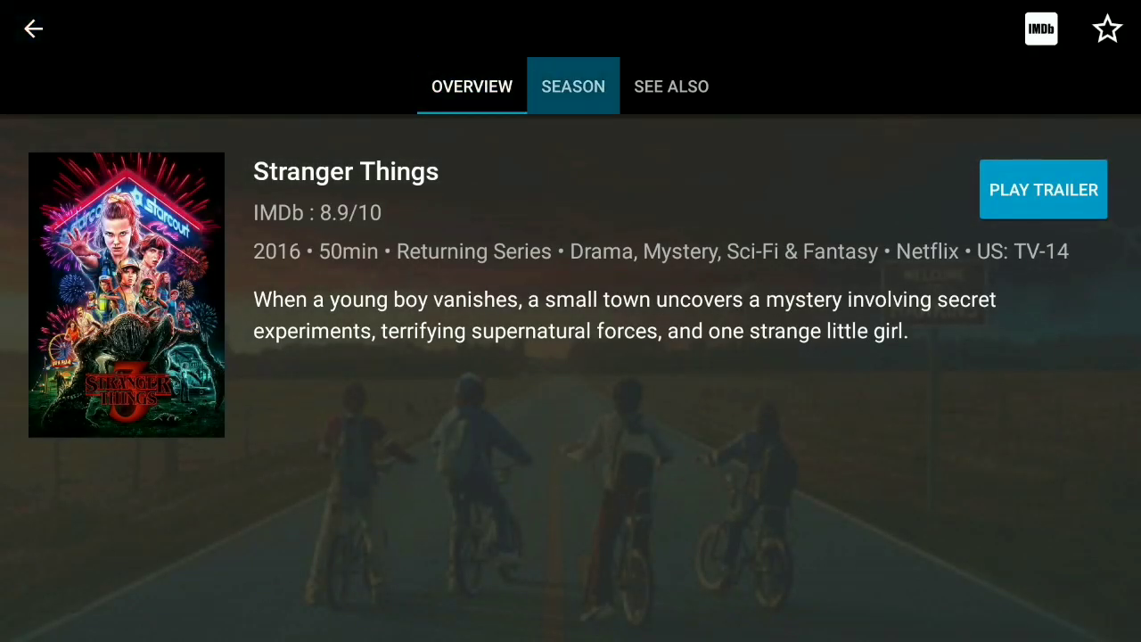
{"action": "left_click", "coordinate": [574, 86]}
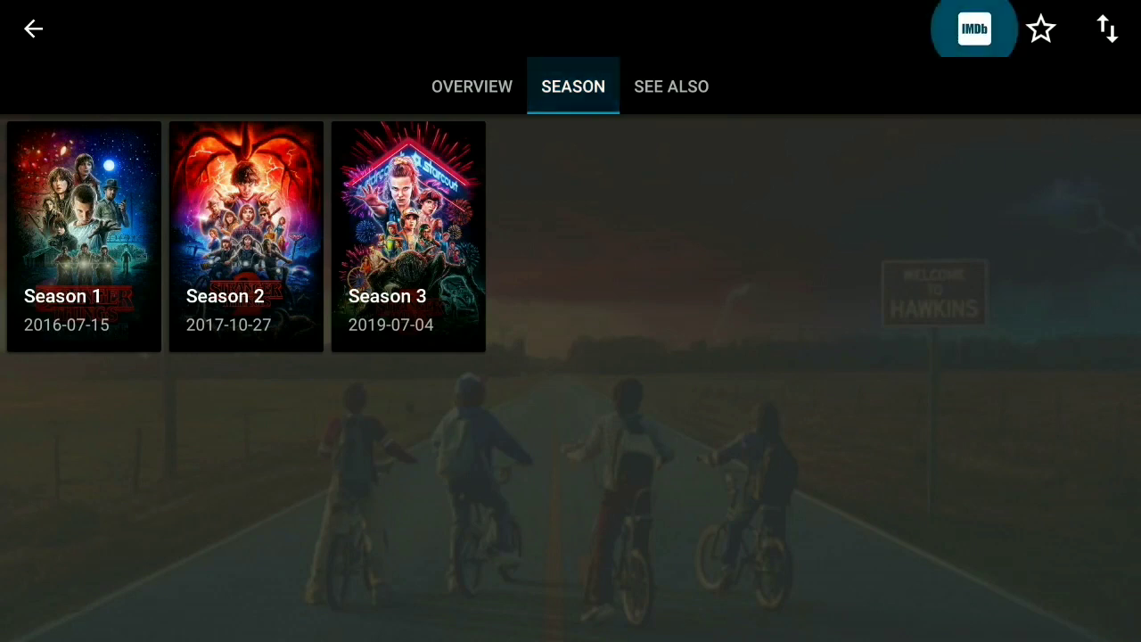
- Star Stranger Things as a favorite and open the Season 3 episodes
{"action": "left_click", "coordinate": [1040, 28]}
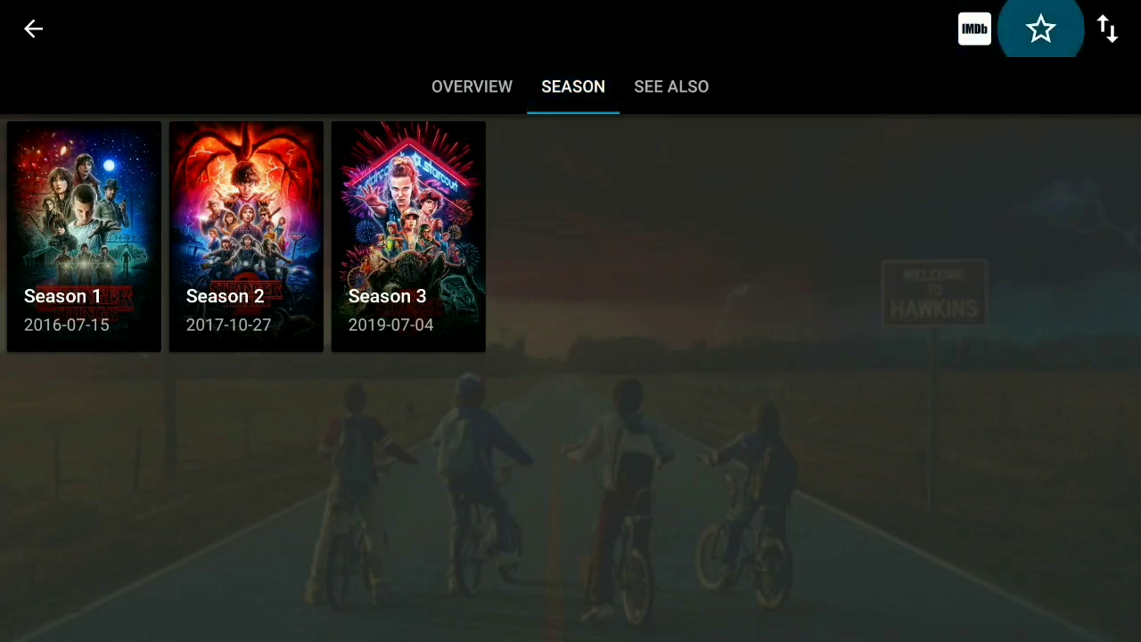
{"action": "left_click", "coordinate": [1041, 28]}
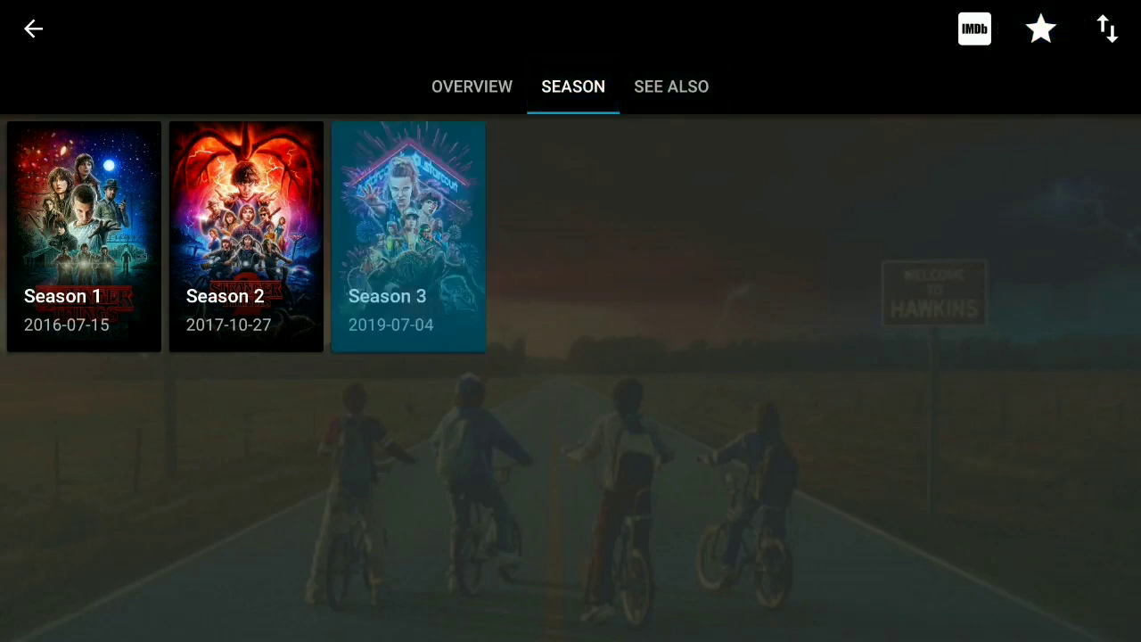
{"action": "left_click", "coordinate": [409, 235]}
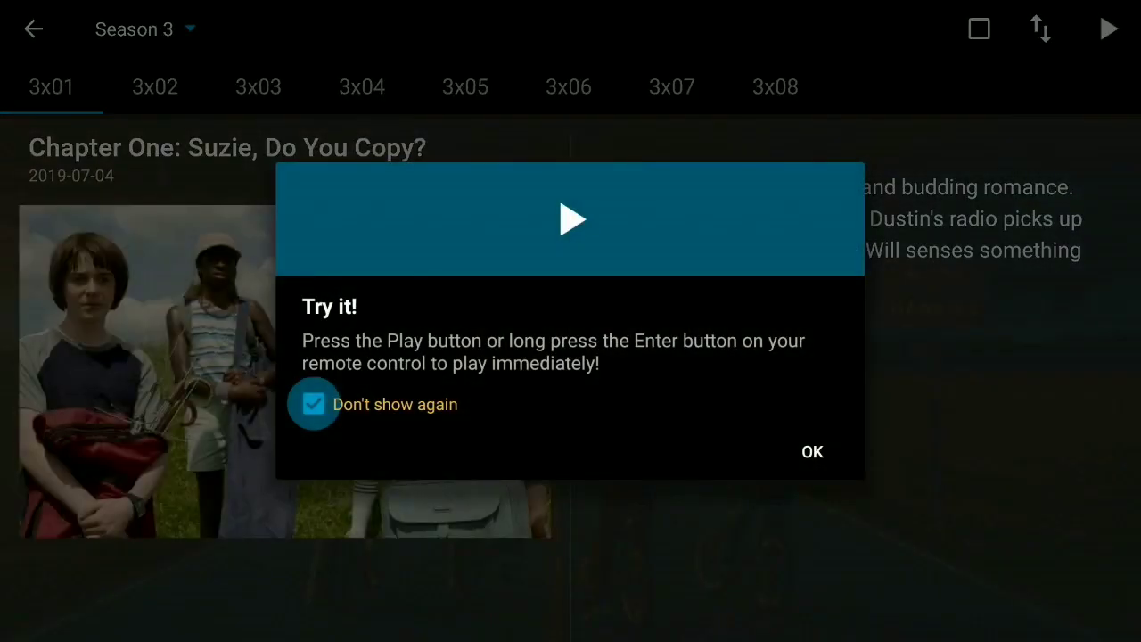
- Dismiss the play tip for good and start finding stream links for episode 3x05
{"action": "left_click", "coordinate": [811, 451]}
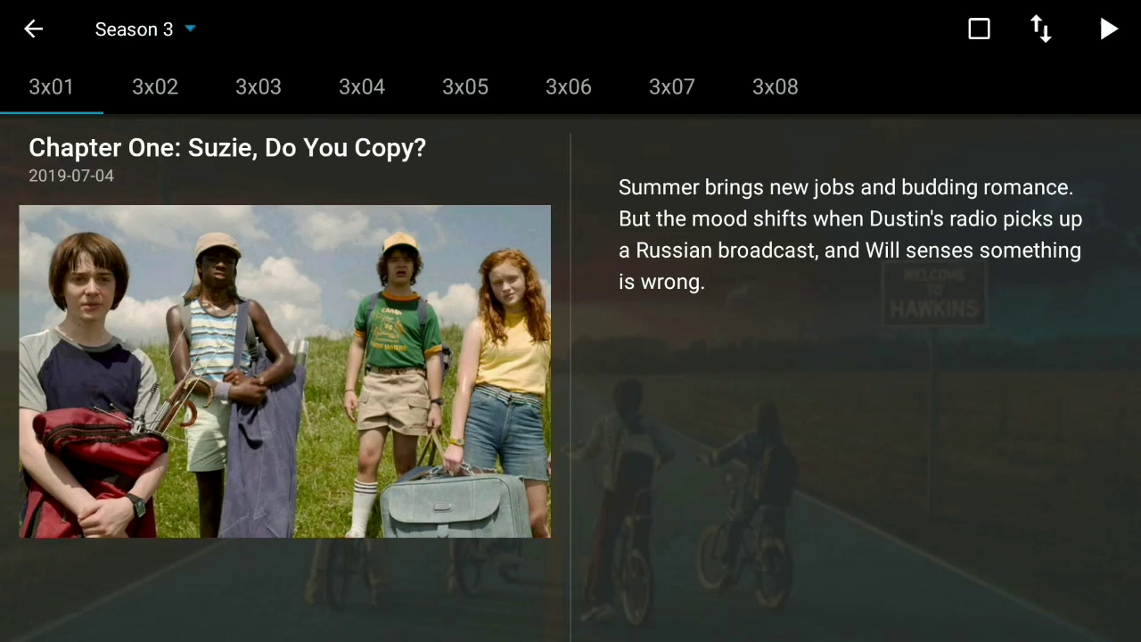
{"action": "left_click", "coordinate": [154, 86]}
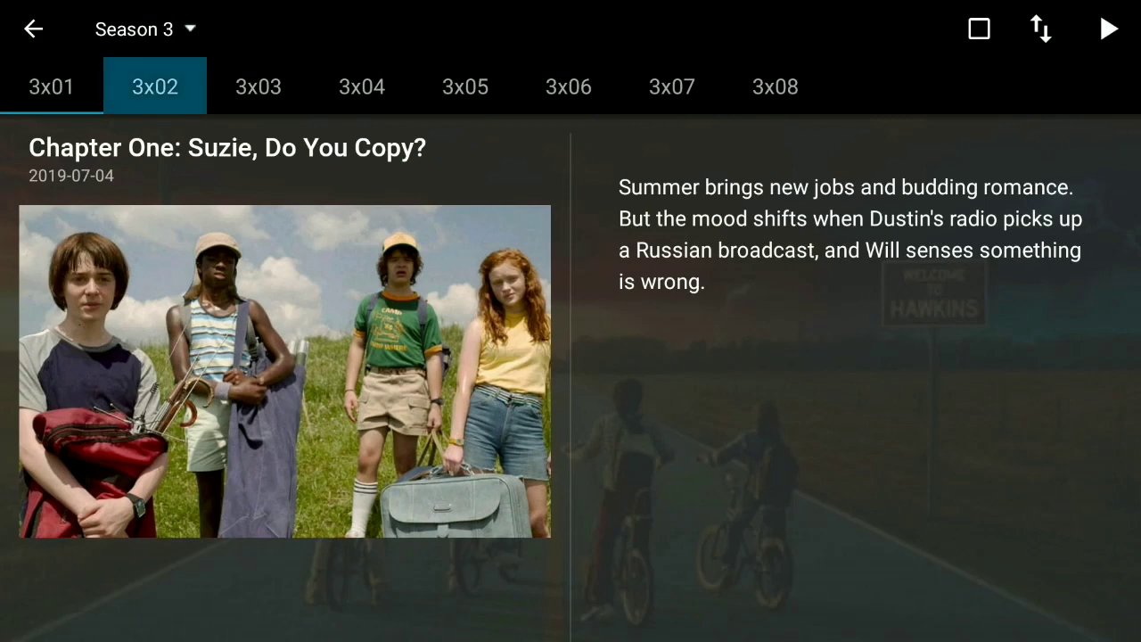
{"action": "left_click", "coordinate": [464, 86]}
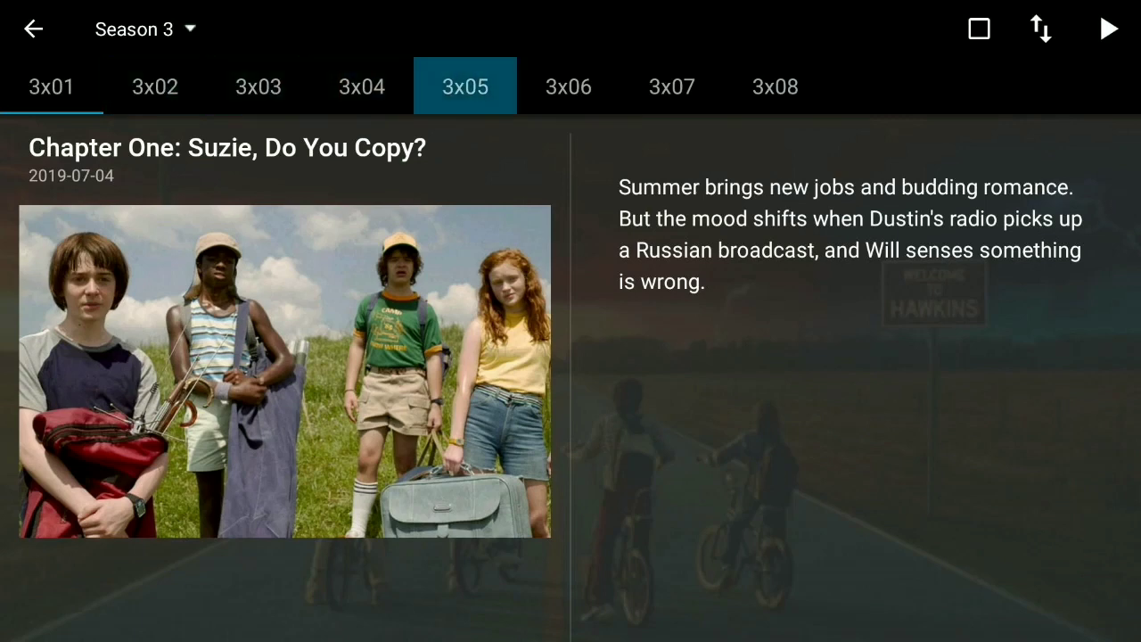
{"action": "left_click", "coordinate": [465, 86]}
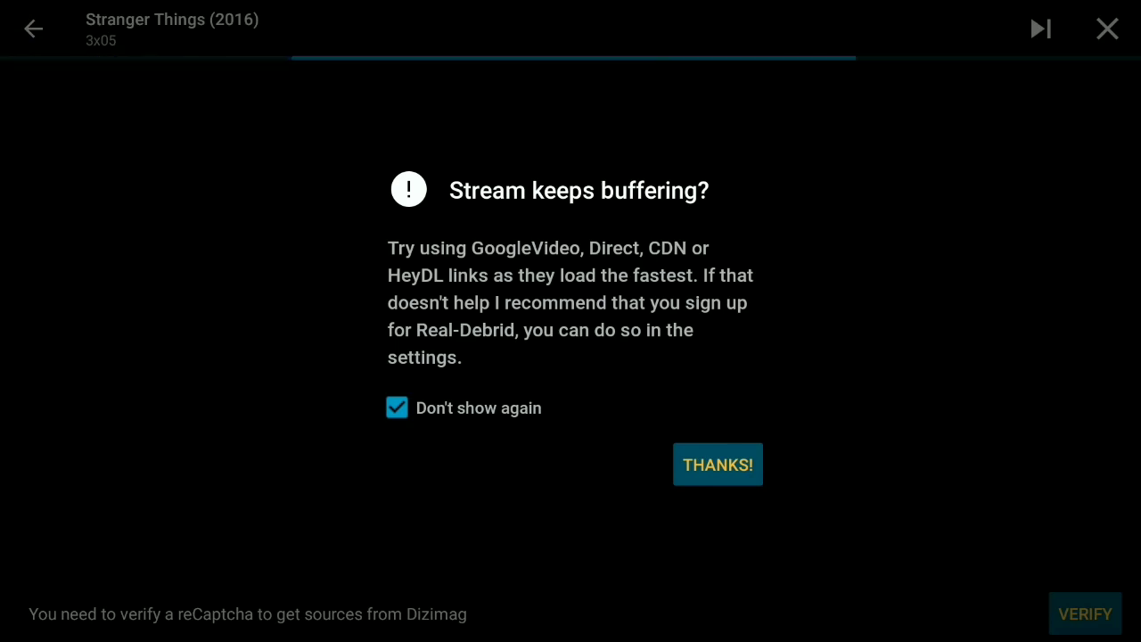
- Dismiss the buffering advice, stream the first 720p source, then return to the 3x05 details
{"action": "left_click", "coordinate": [717, 465]}
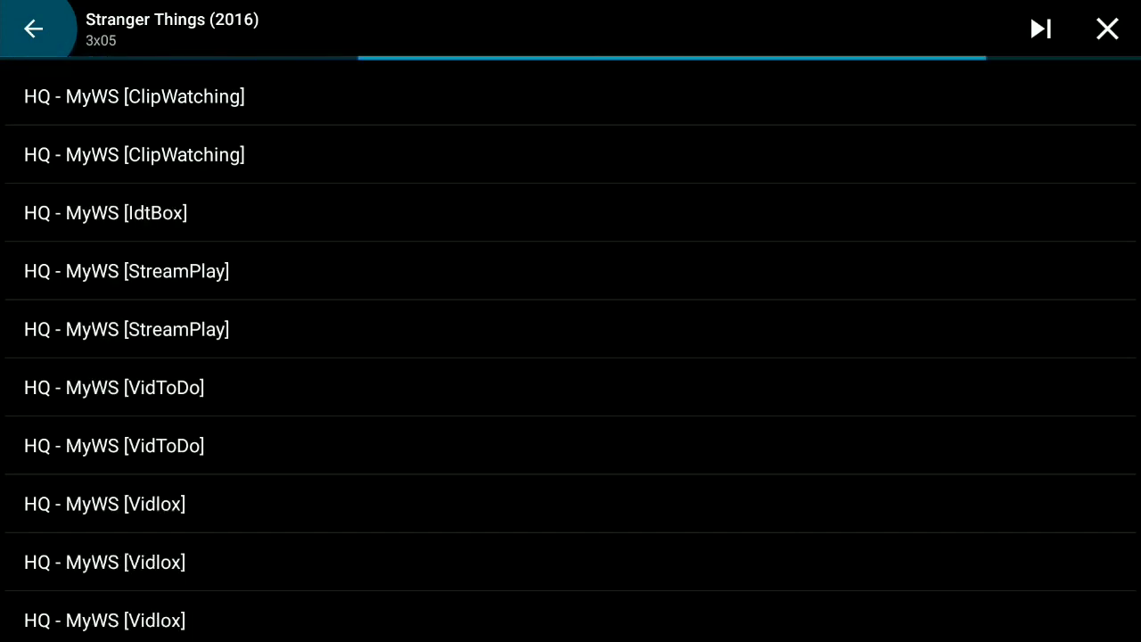
{"action": "left_click", "coordinate": [134, 96]}
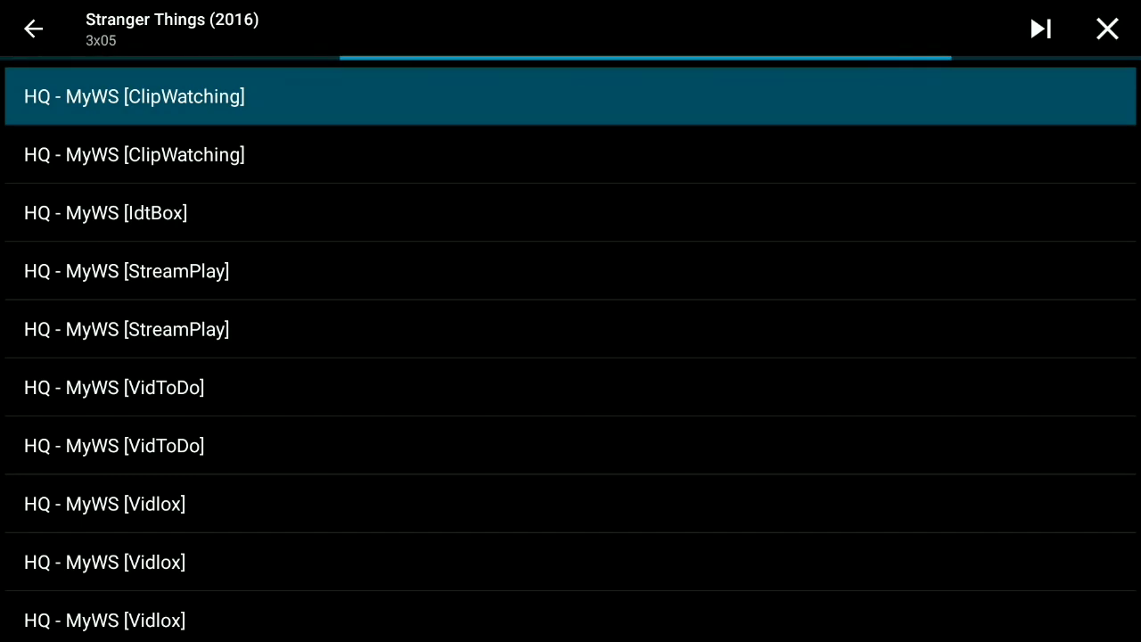
{"action": "scroll", "scroll_direction": "down", "scroll_amount": 3}
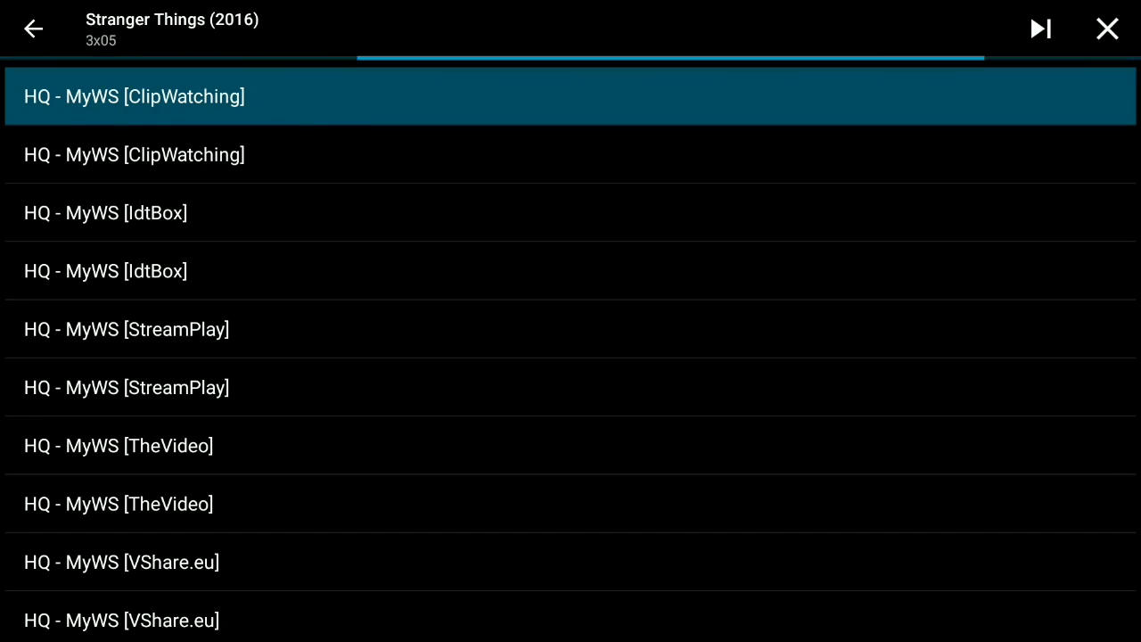
{"action": "left_click", "coordinate": [134, 96]}
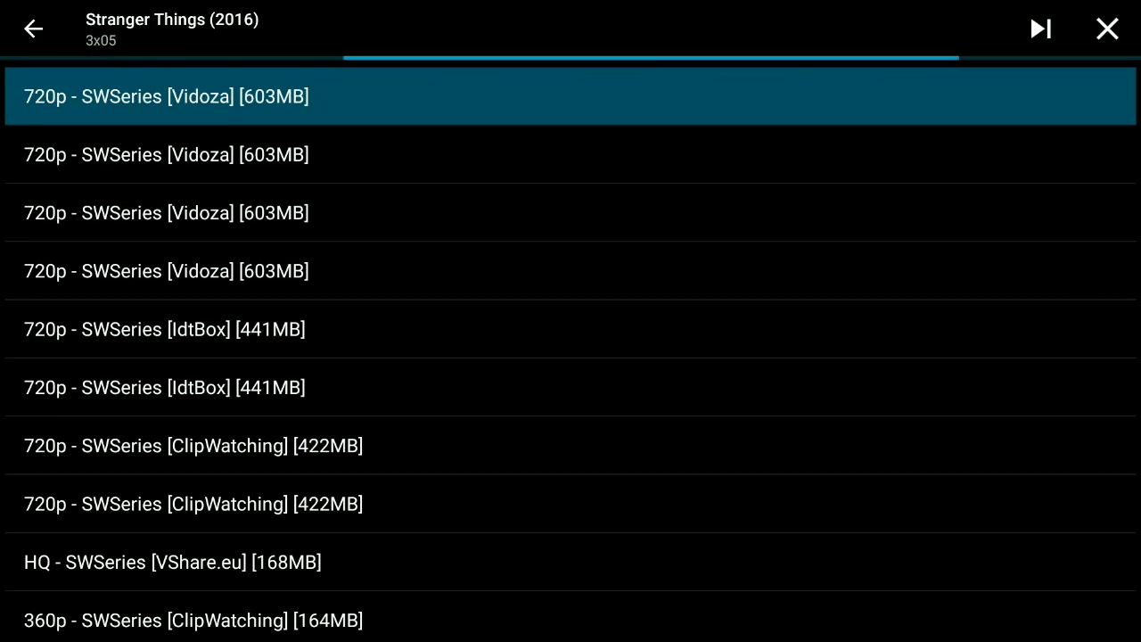
{"action": "left_click", "coordinate": [166, 97]}
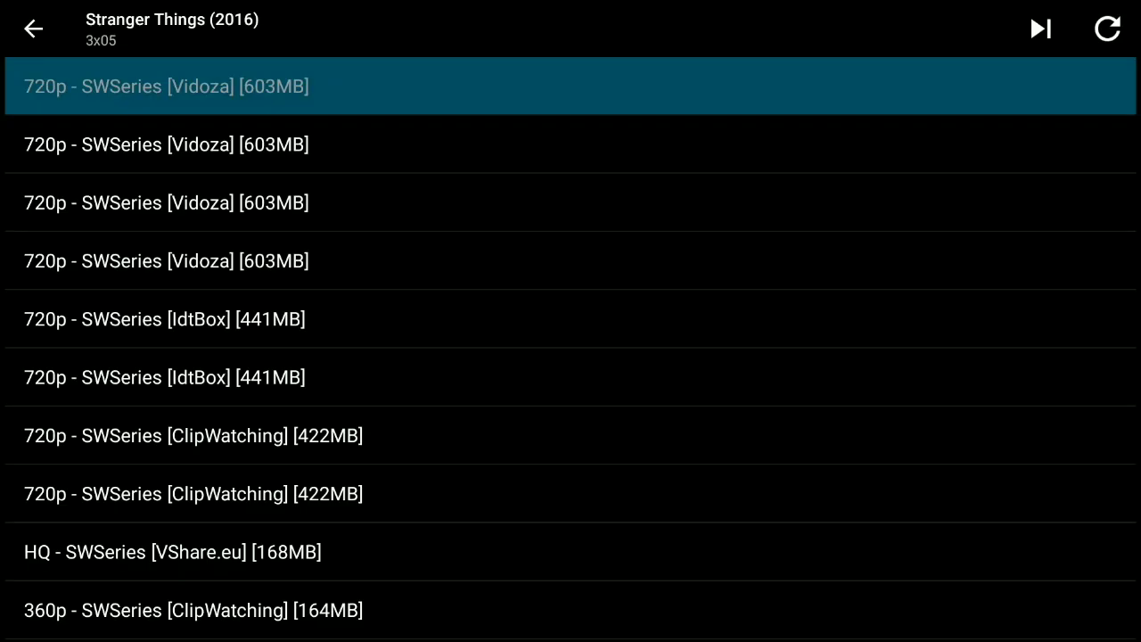
{"action": "left_click", "coordinate": [34, 28]}
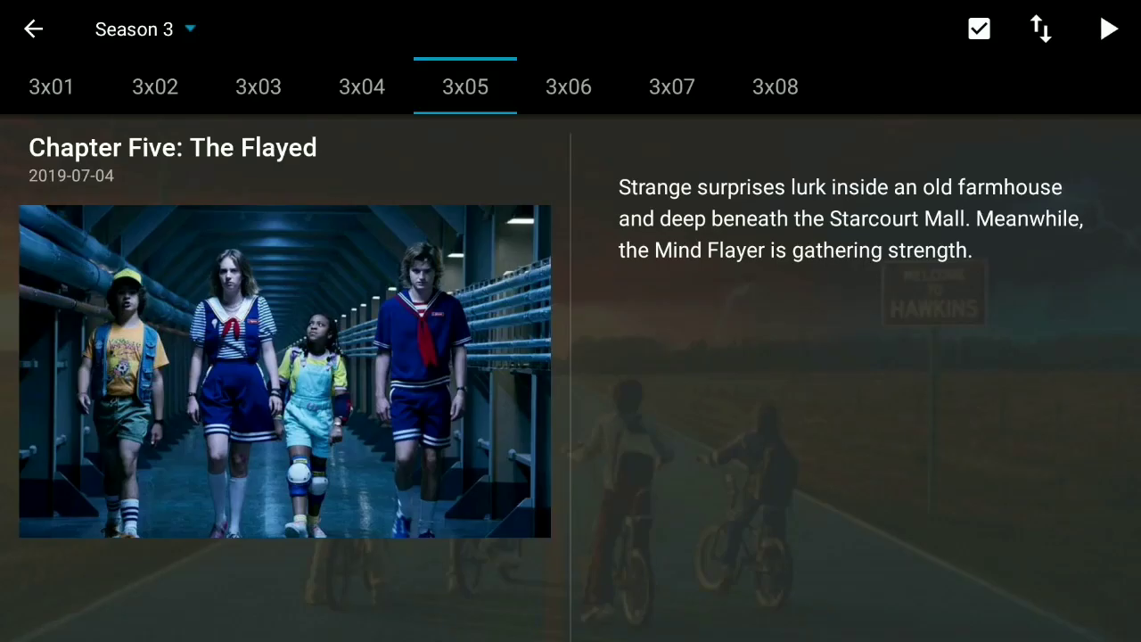
- Back out through the seasons and overview pages to Trending and open the sidebar menu
{"action": "left_click", "coordinate": [33, 28]}
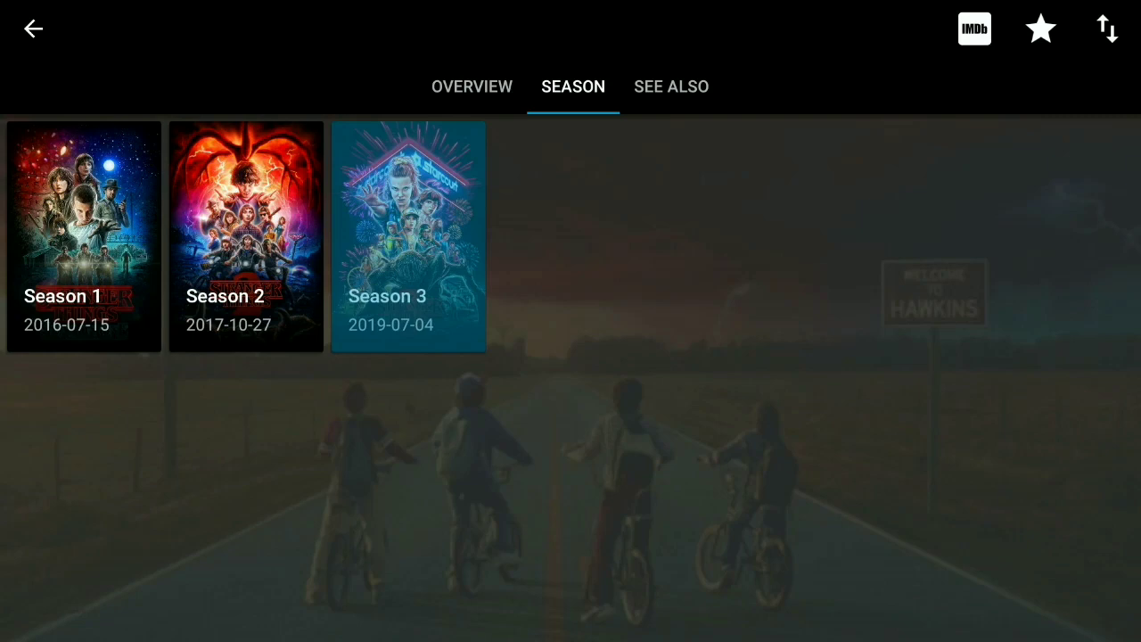
{"action": "left_click", "coordinate": [471, 86]}
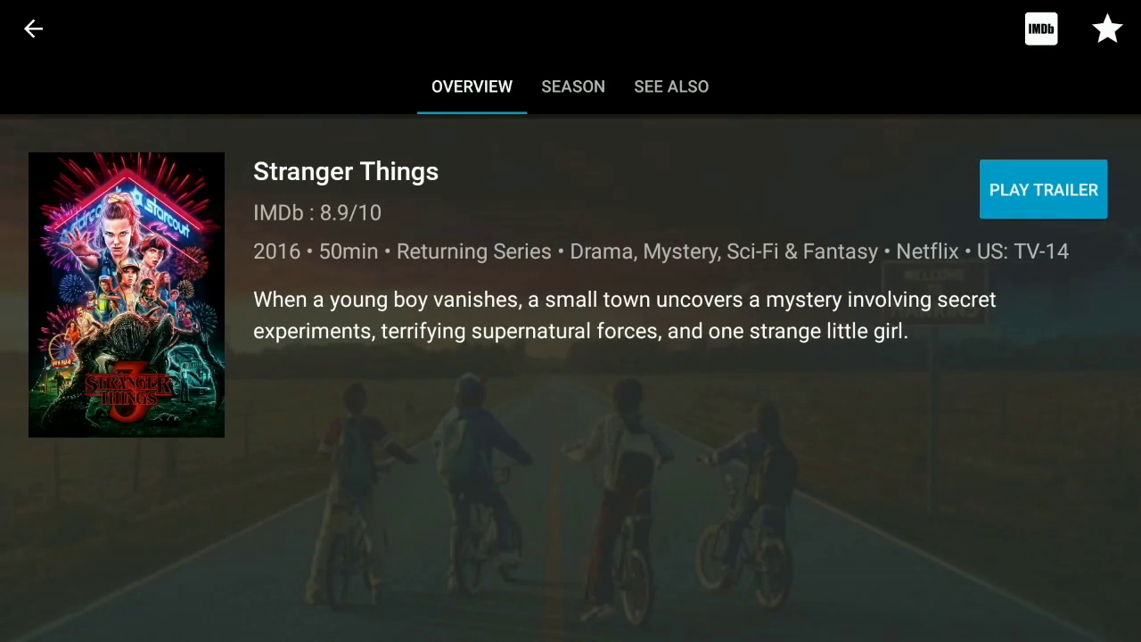
{"action": "mouse_move", "coordinate": [671, 86]}
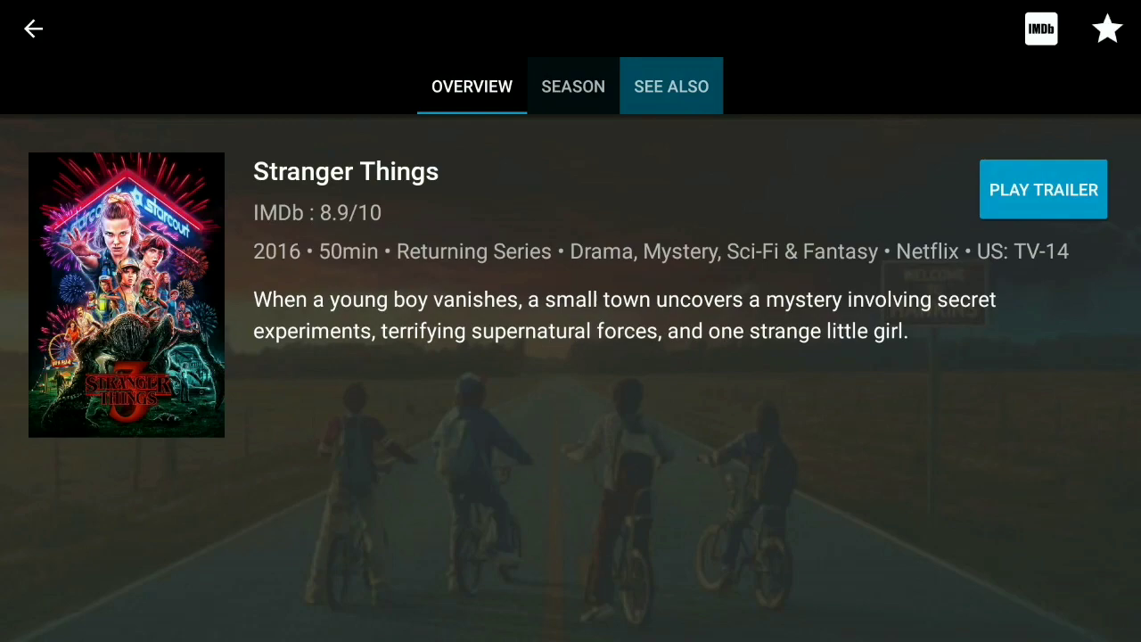
{"action": "left_click", "coordinate": [33, 29]}
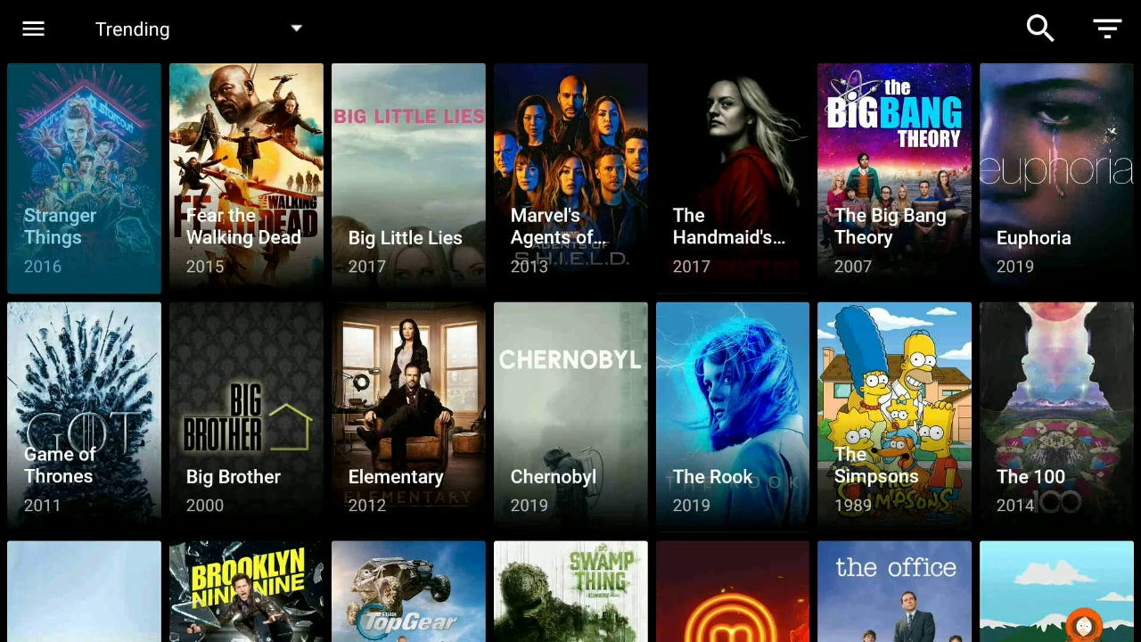
{"action": "left_click", "coordinate": [33, 29]}
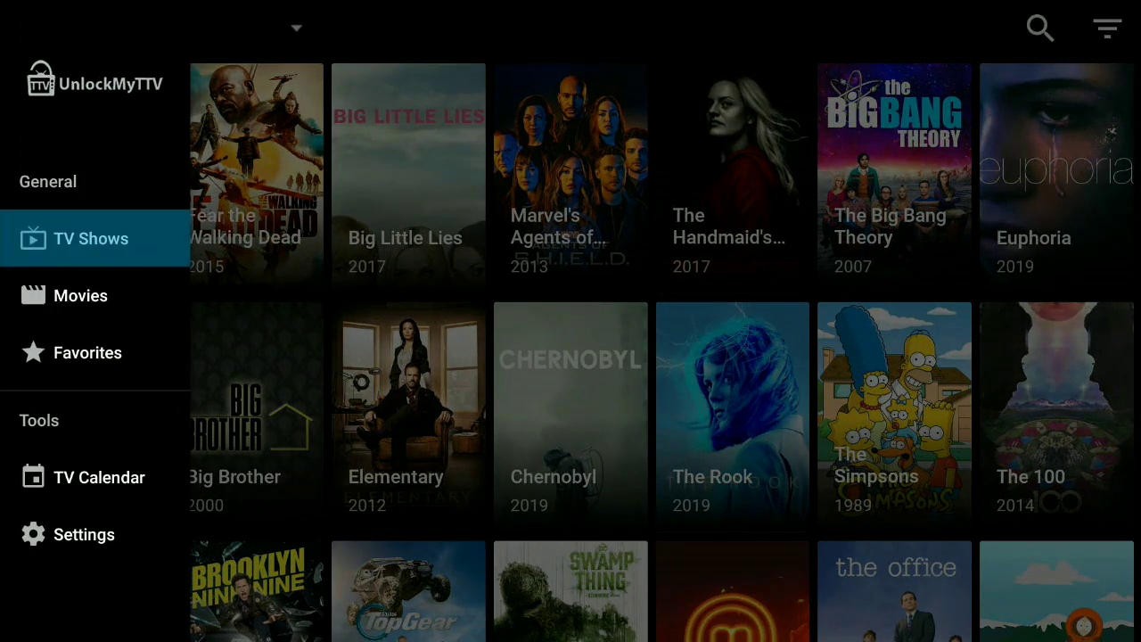
- Switch to Movies, try the New HD Releases category, then show In Theaters movies
{"action": "left_click", "coordinate": [80, 295]}
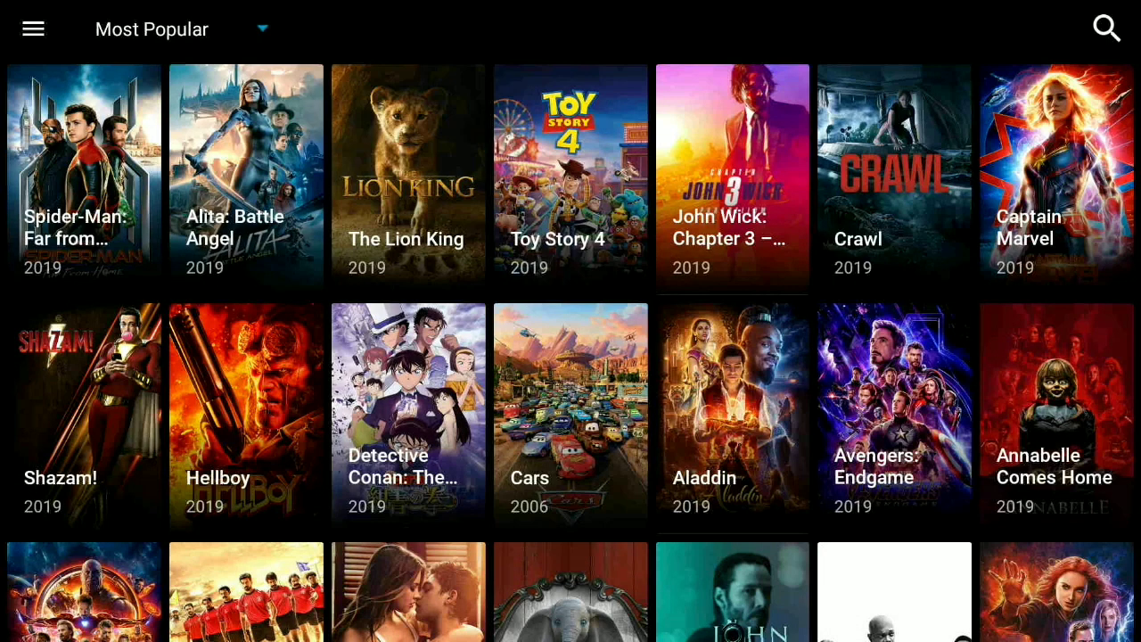
{"action": "left_click", "coordinate": [165, 29]}
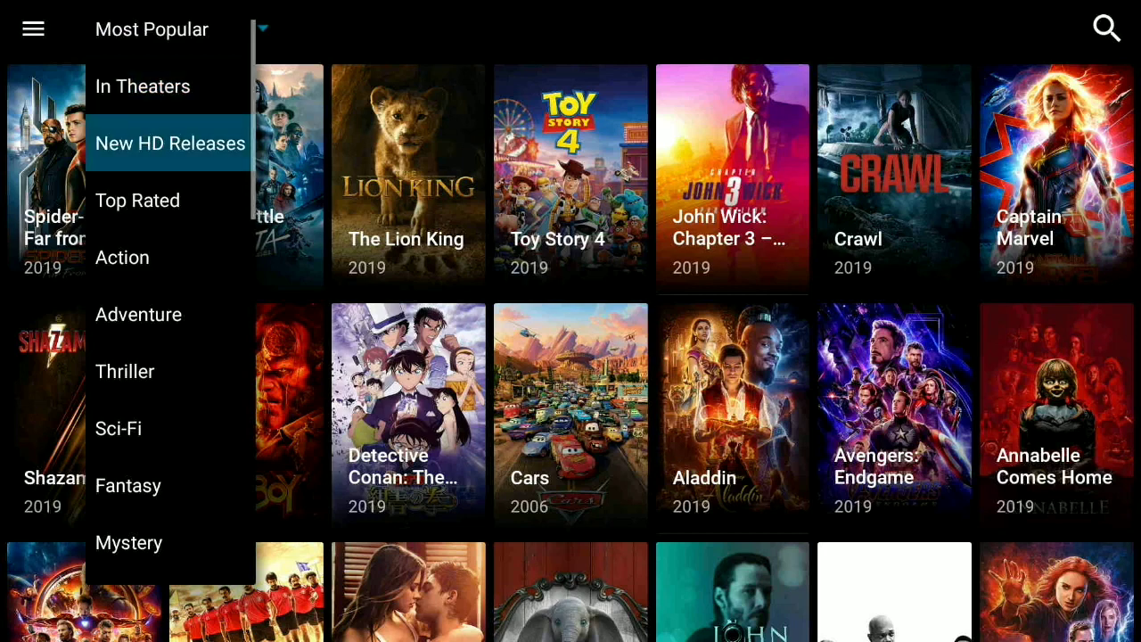
{"action": "scroll", "scroll_direction": "down", "scroll_amount": 3}
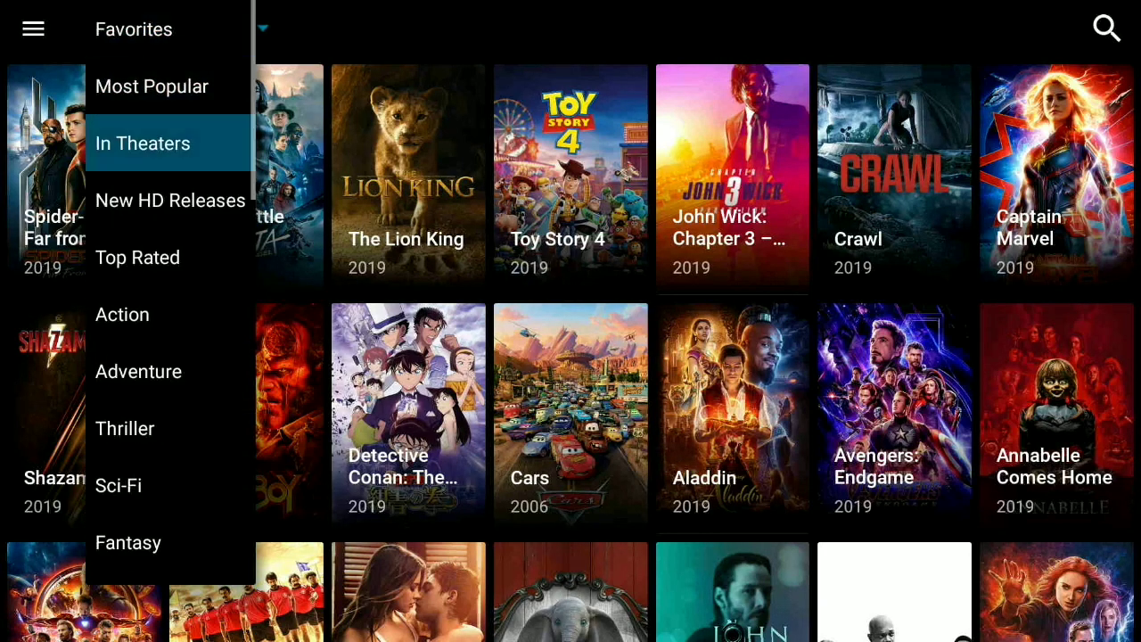
{"action": "left_click", "coordinate": [169, 200]}
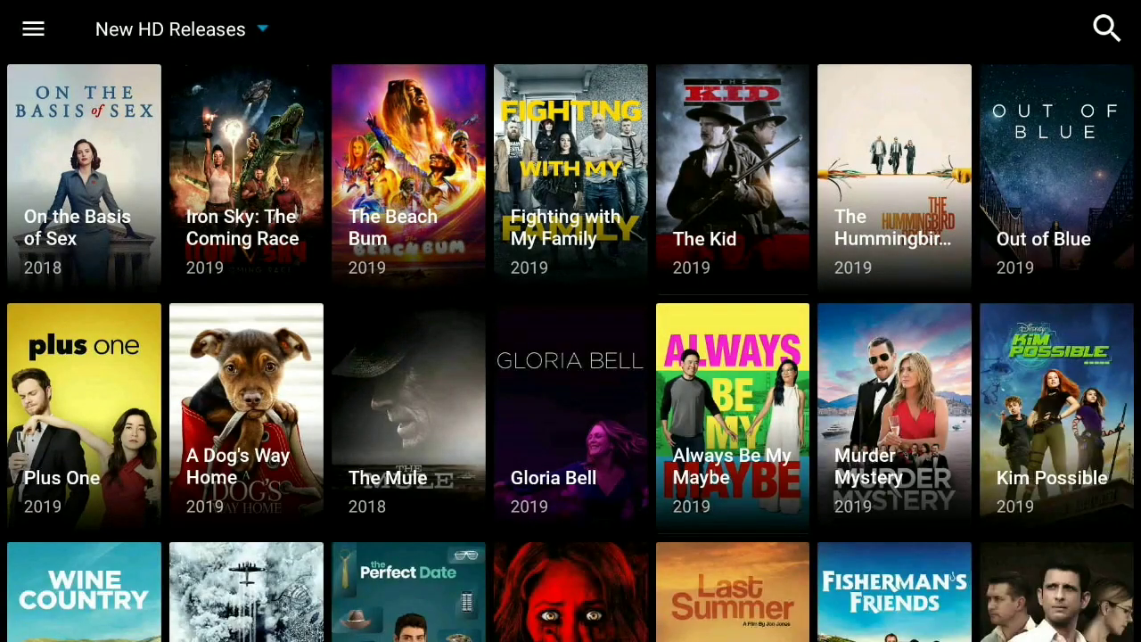
{"action": "left_click", "coordinate": [170, 28]}
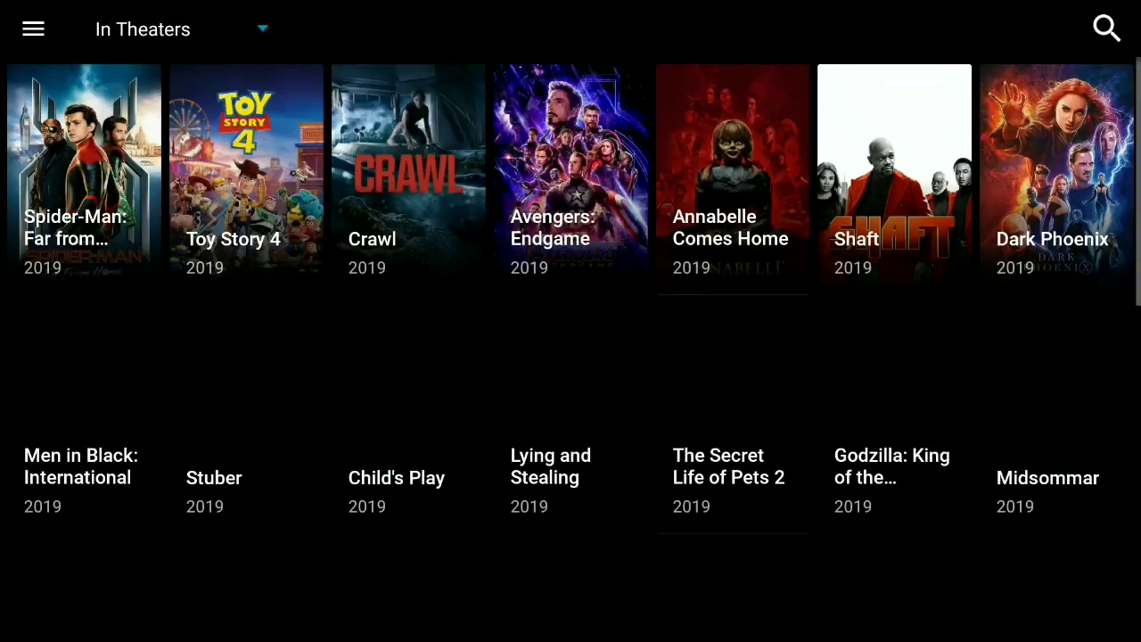
{"action": "scroll", "scroll_direction": "down", "scroll_amount": 3}
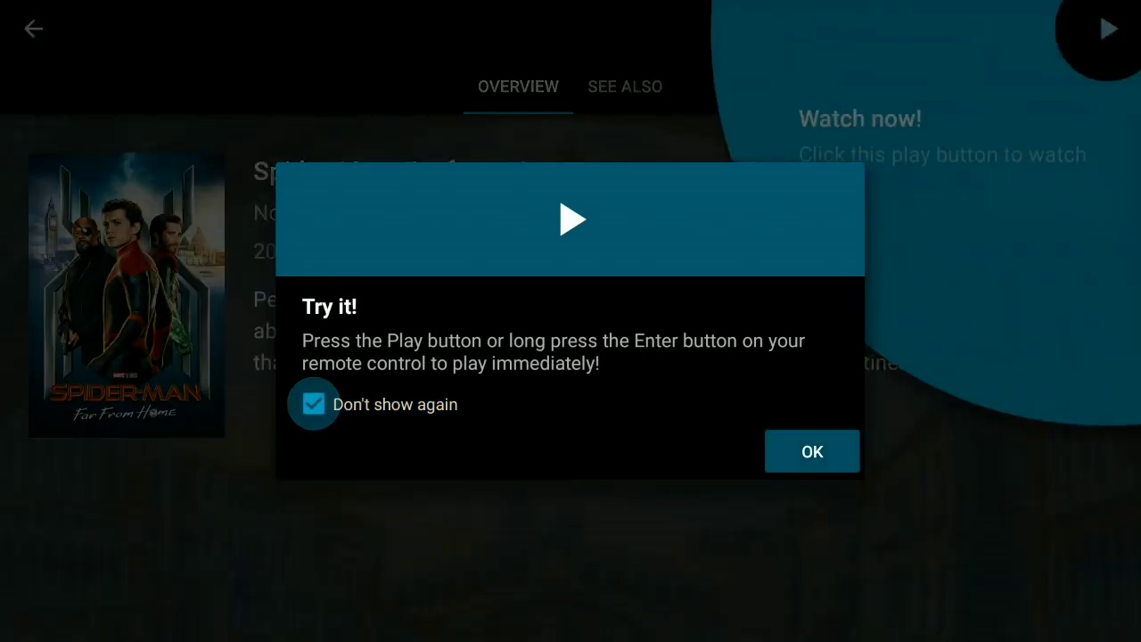
- Dismiss the Spider-Man: Far from Home play tip for good and press Play to gather sources
{"action": "left_click", "coordinate": [811, 450]}
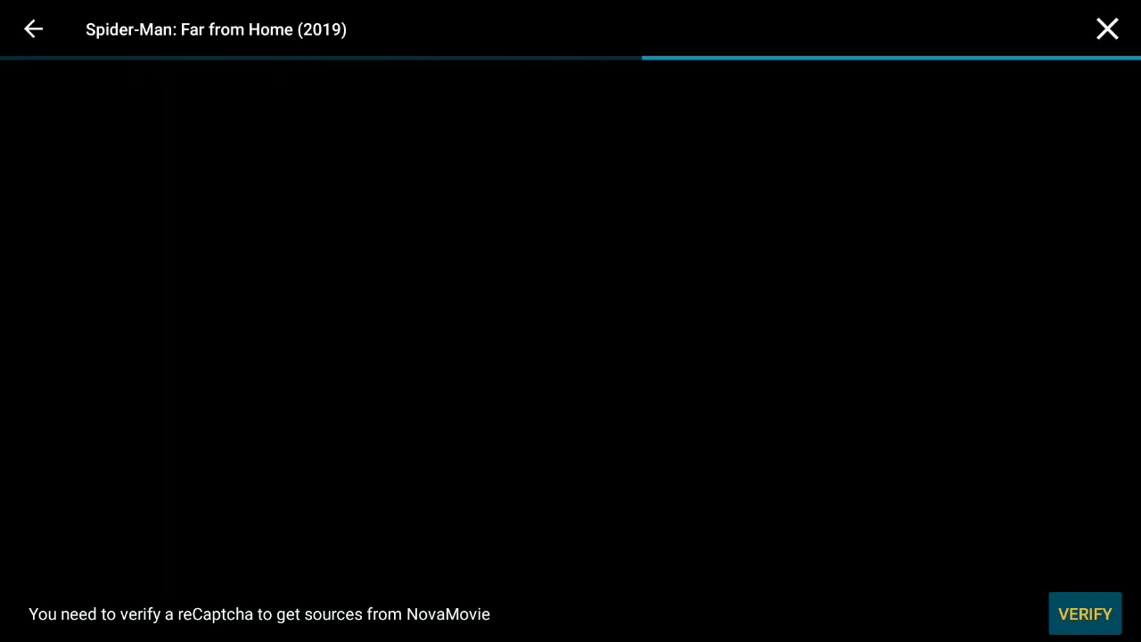
{"action": "left_click", "coordinate": [1085, 613]}
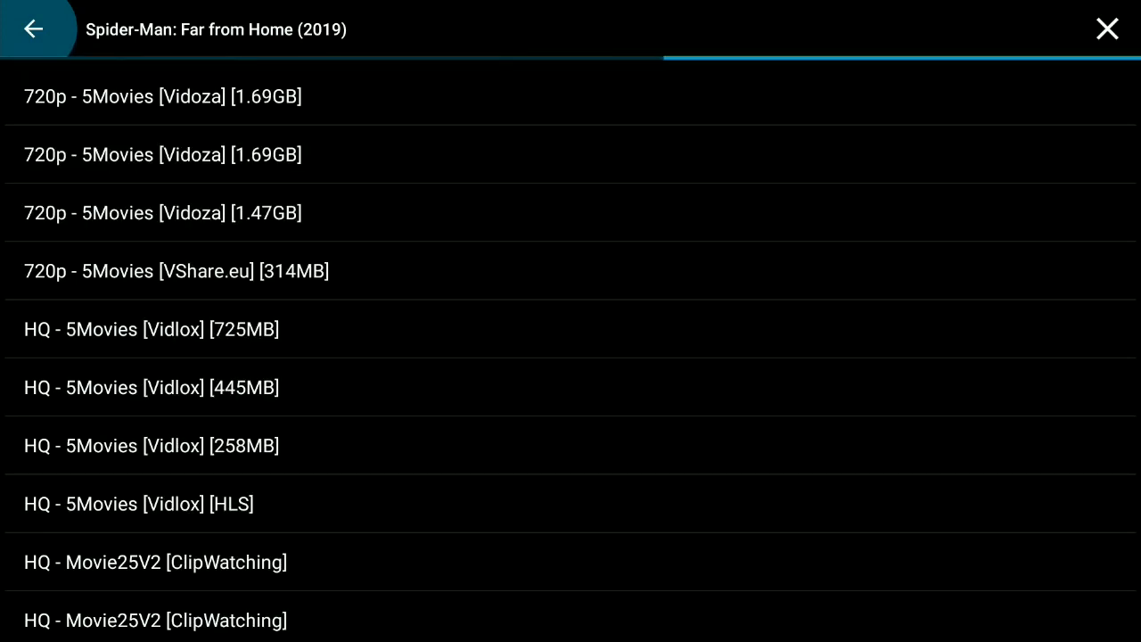
- Play the first 720p 5Movies source, then return to the movie's overview page
{"action": "left_click", "coordinate": [161, 96]}
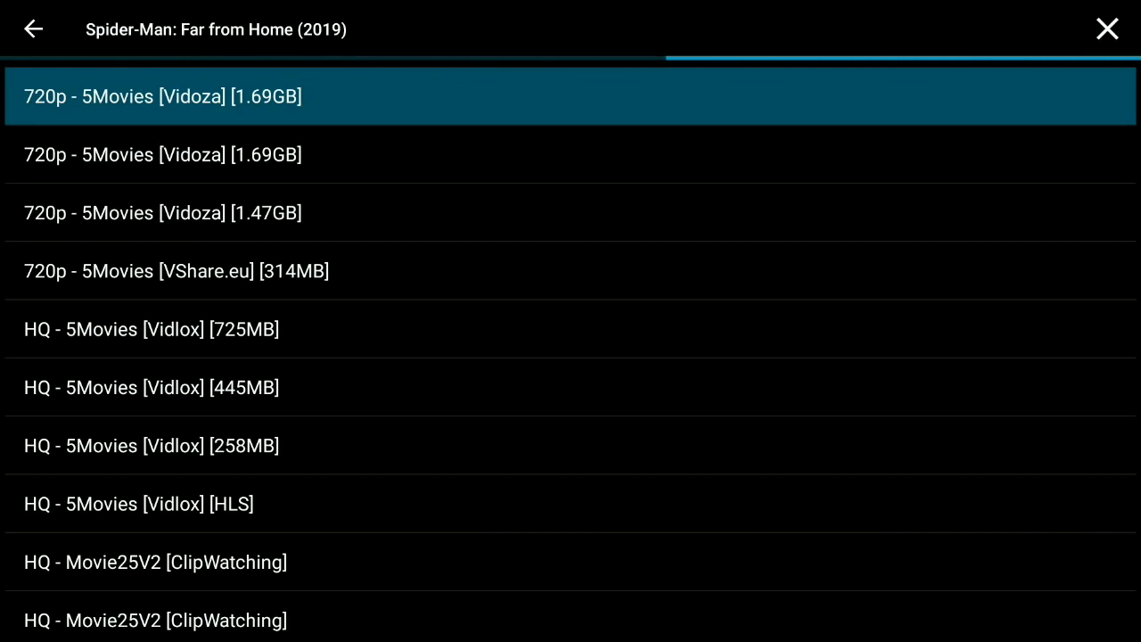
{"action": "left_click", "coordinate": [163, 96]}
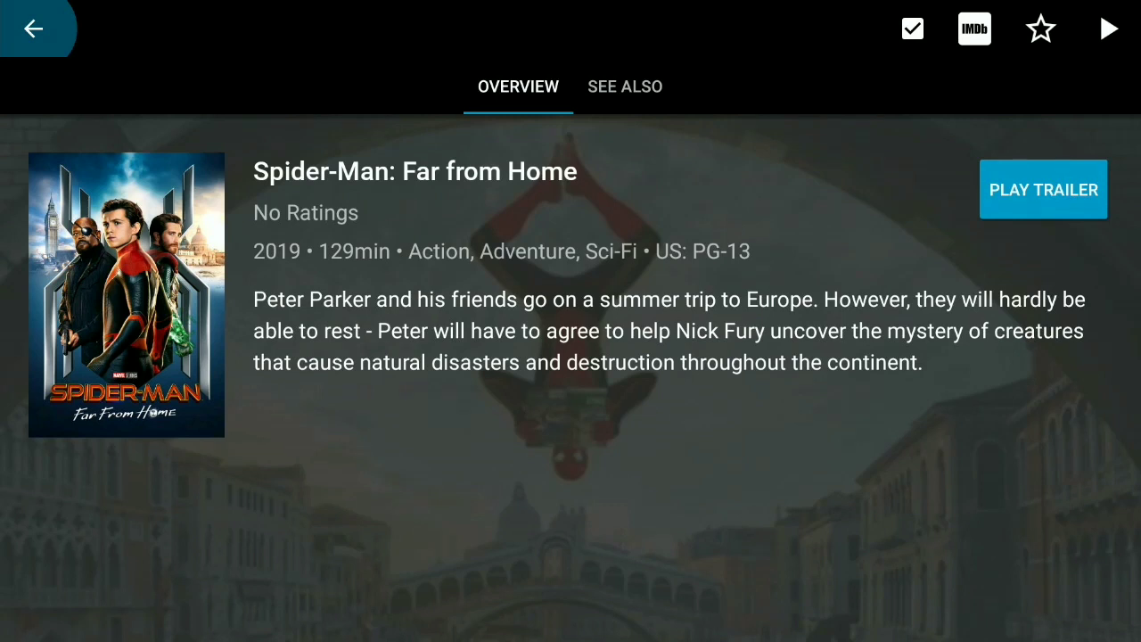
- Add Spider-Man: Far from Home to favorites and go back to the In Theaters movies
{"action": "left_click", "coordinate": [1040, 29]}
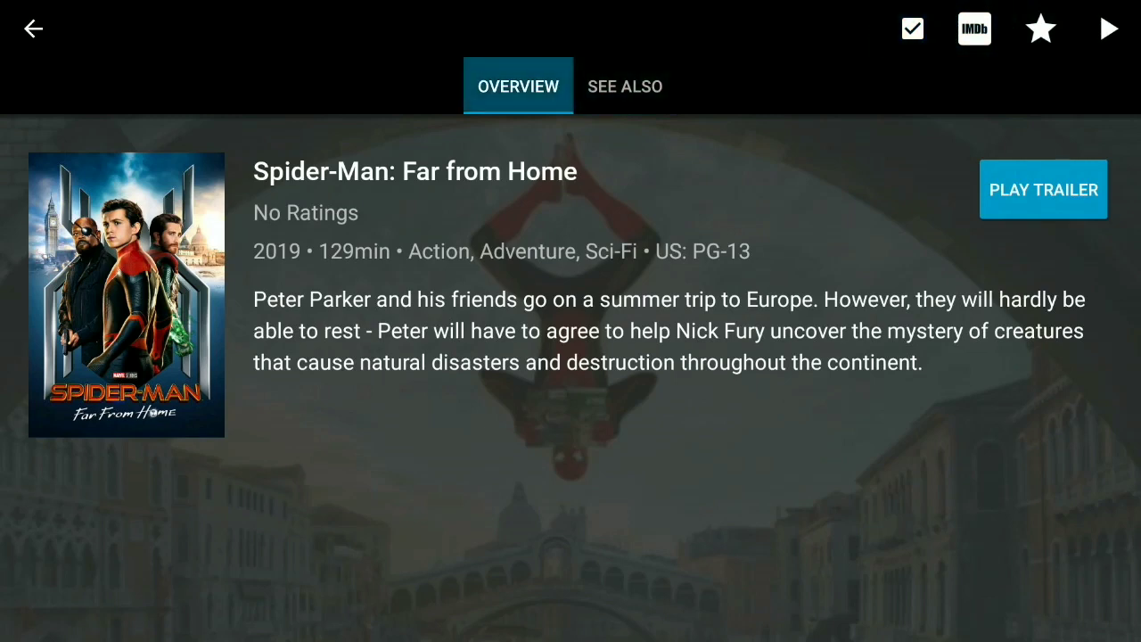
{"action": "left_click", "coordinate": [33, 28]}
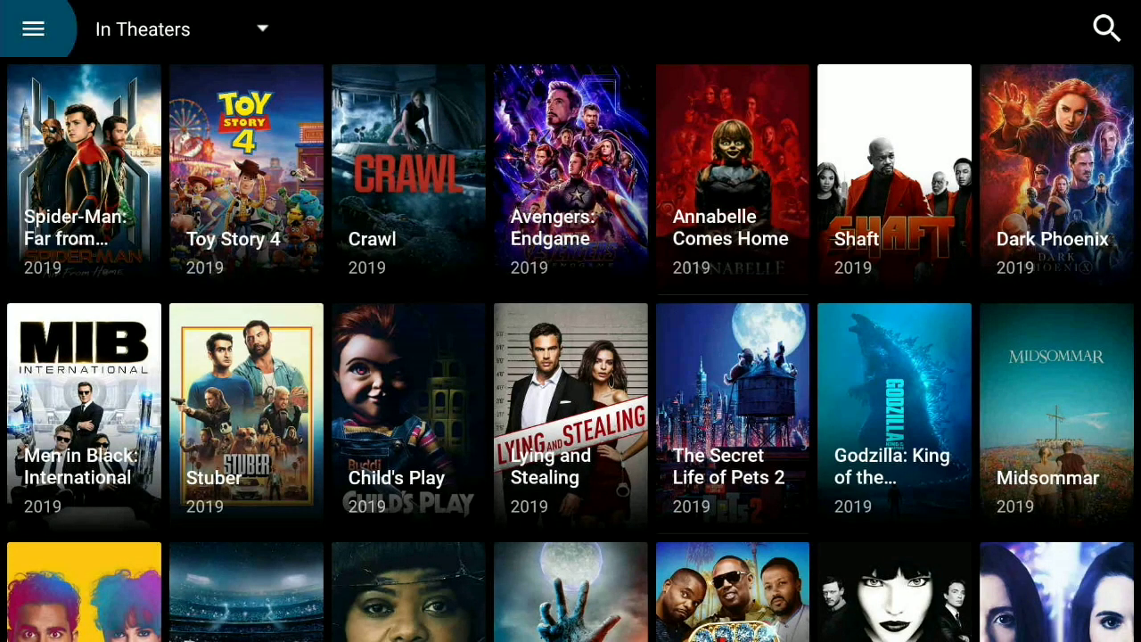
{"action": "left_click", "coordinate": [33, 27]}
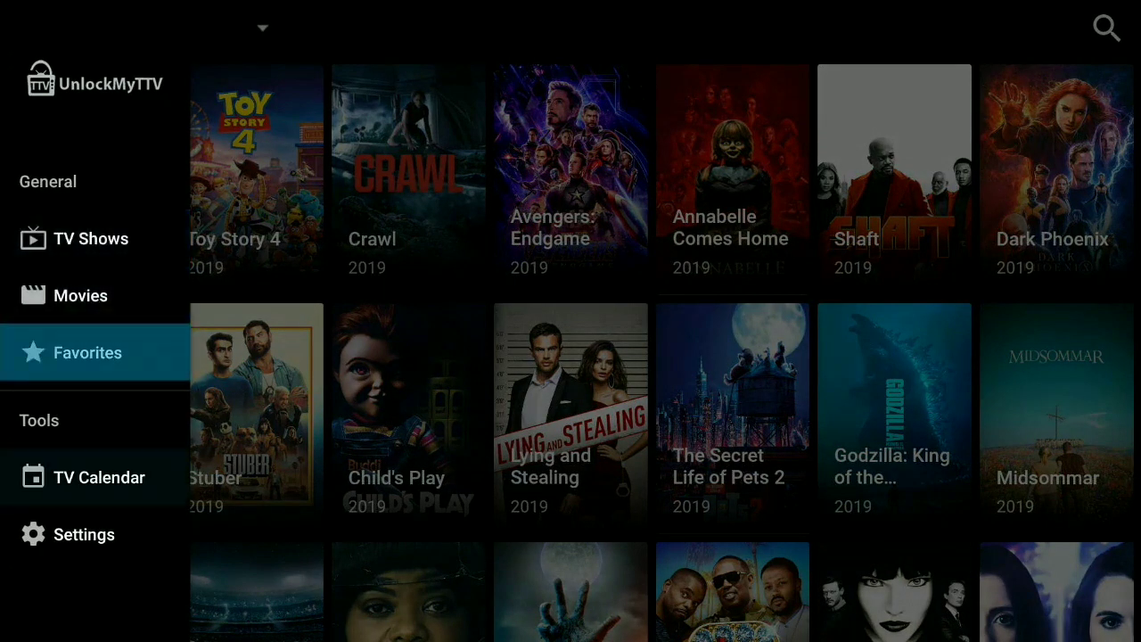
- Review the favorite TV shows and movies in Favorites, then go back
{"action": "left_click", "coordinate": [87, 352]}
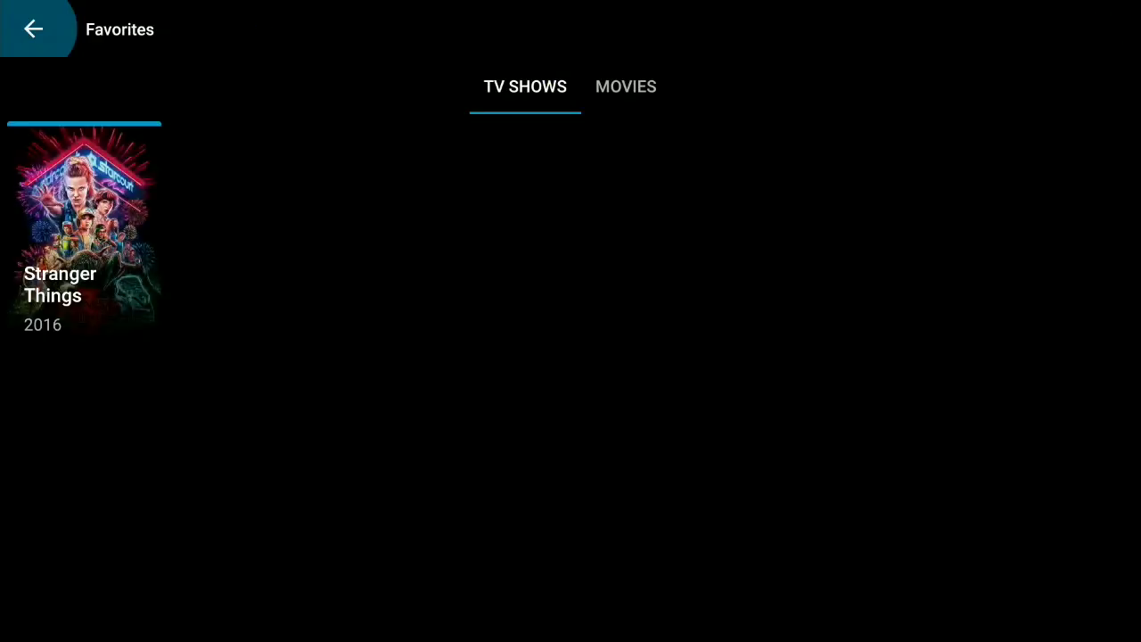
{"action": "left_click", "coordinate": [525, 87]}
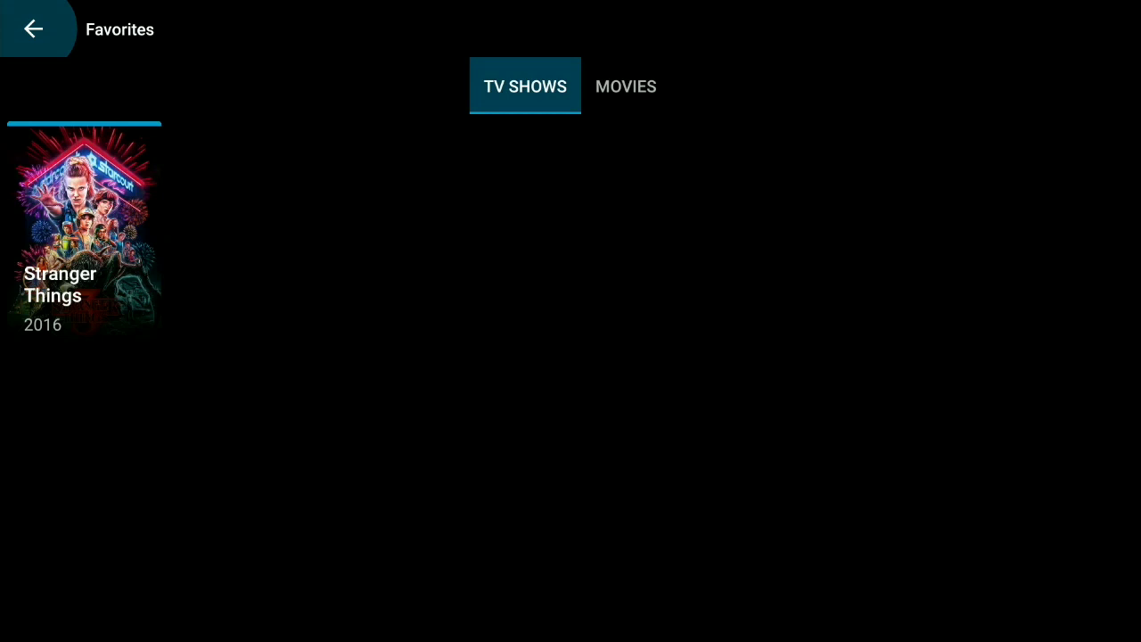
{"action": "left_click", "coordinate": [625, 87]}
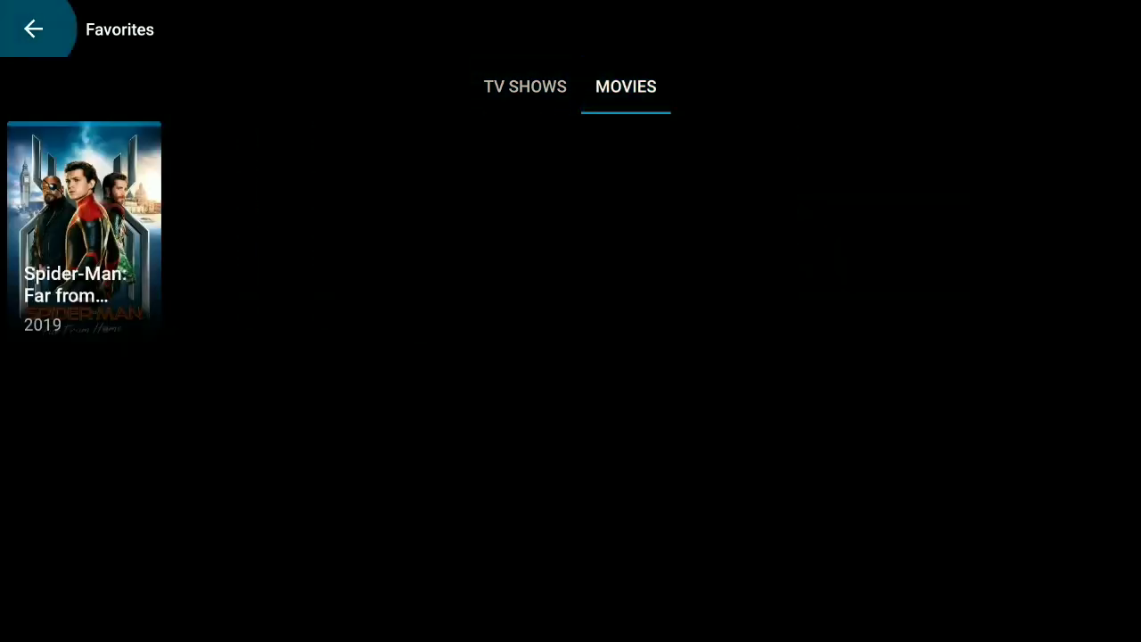
{"action": "left_click", "coordinate": [33, 29]}
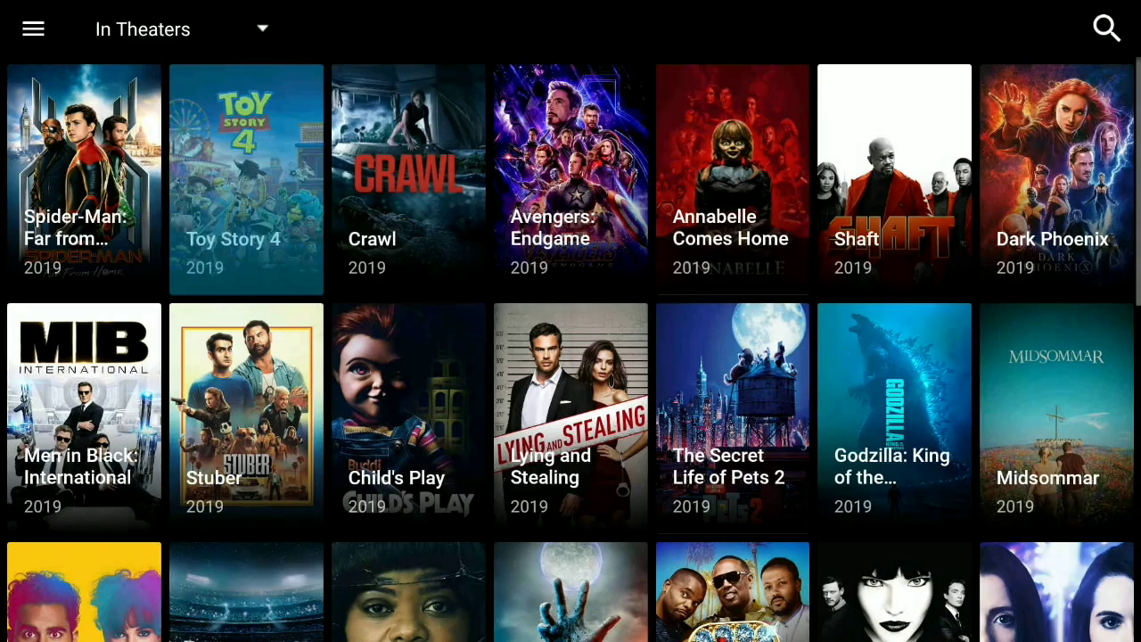
- Open the app's Settings from the navigation menu
{"action": "left_click", "coordinate": [33, 29]}
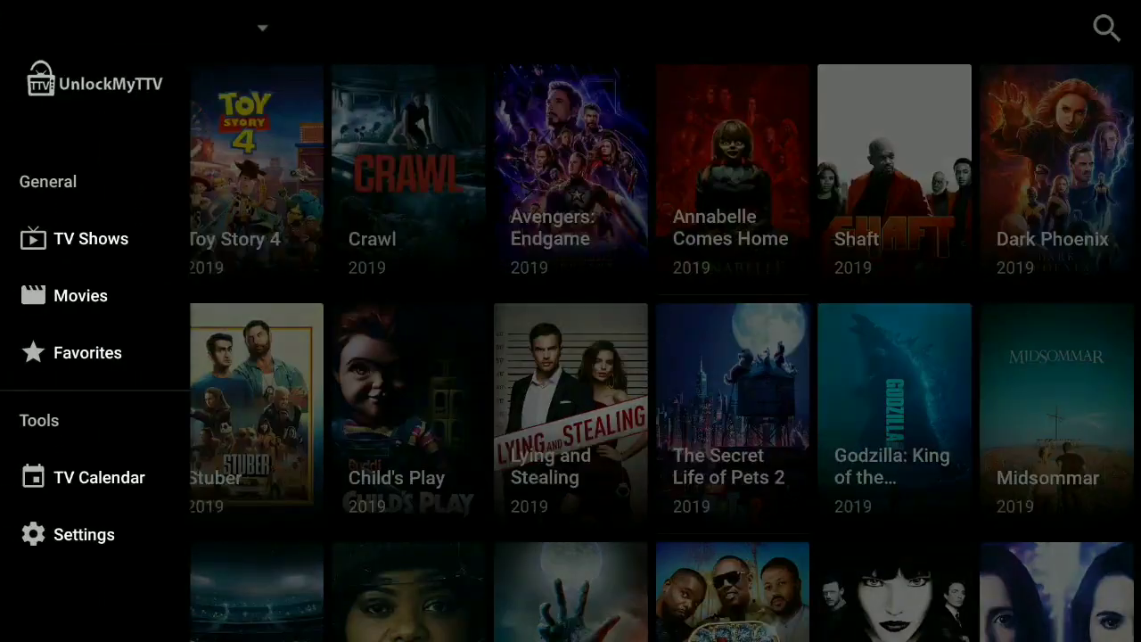
{"action": "left_click", "coordinate": [33, 29]}
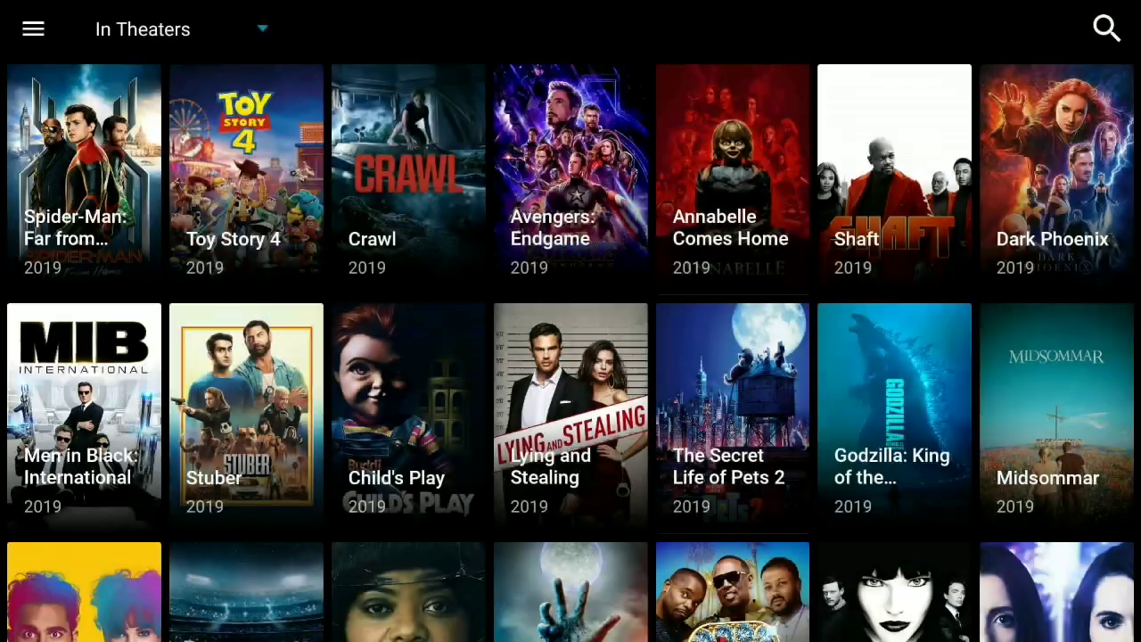
{"action": "left_click", "coordinate": [33, 28]}
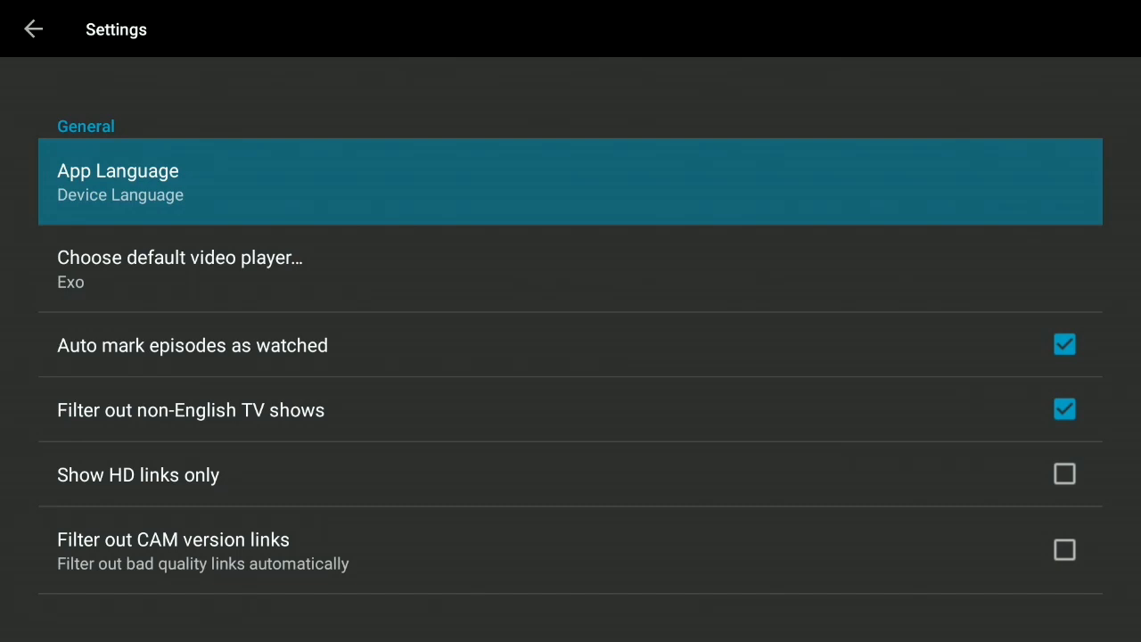
- Scroll down the settings and tick 'Hide reCaptcha verification message'
{"action": "key", "text": "Down"}
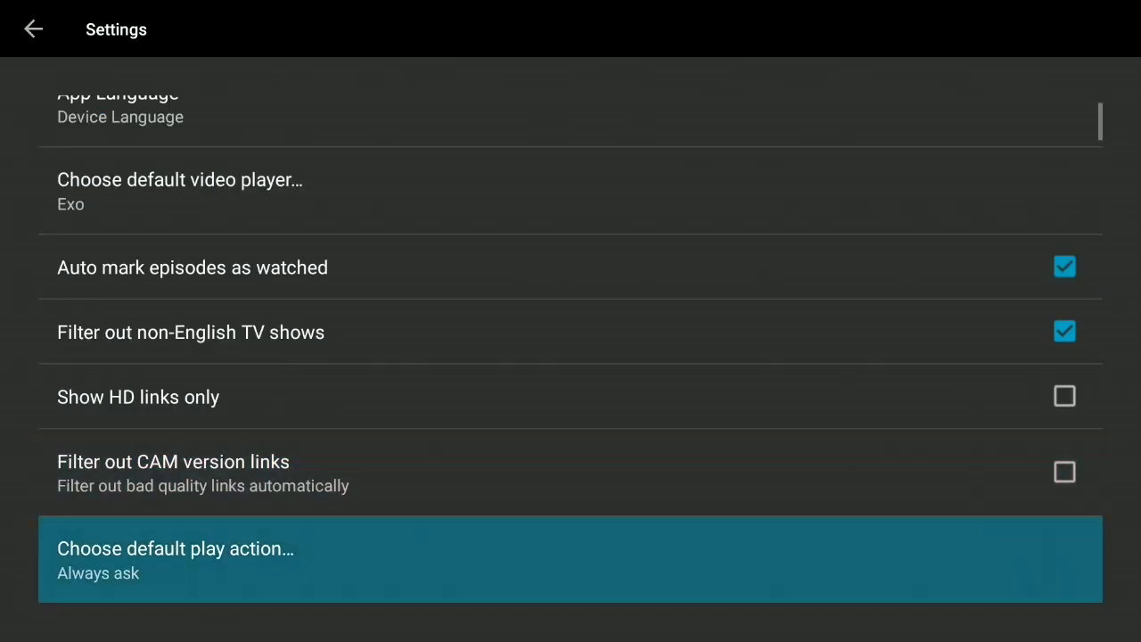
{"action": "scroll", "scroll_direction": "down", "scroll_amount": 3}
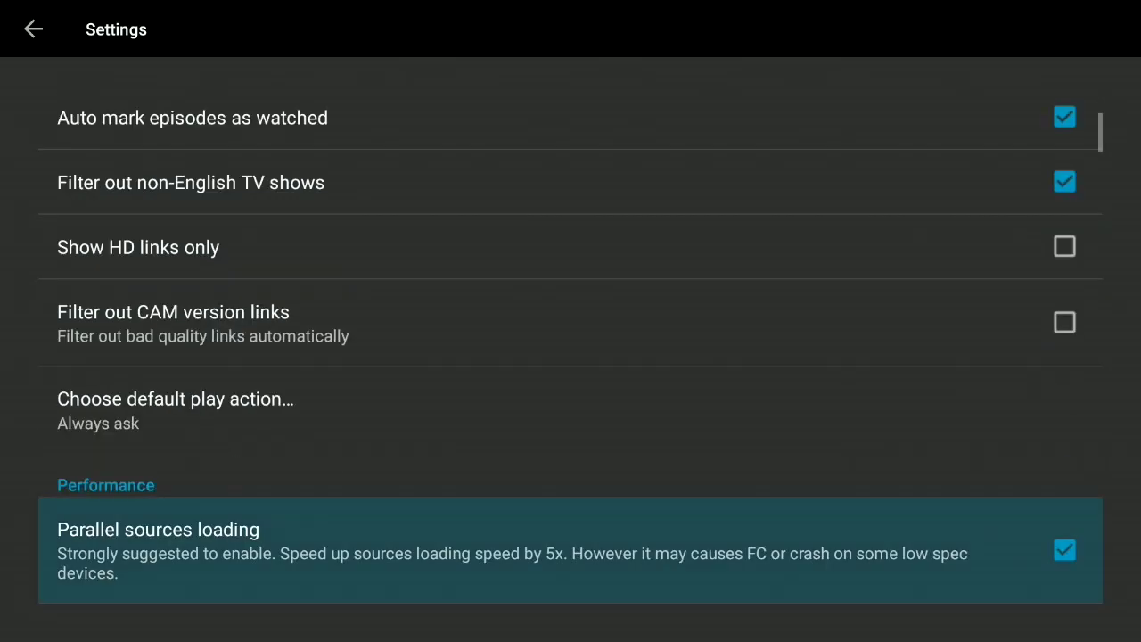
{"action": "scroll", "scroll_direction": "down", "scroll_amount": 3}
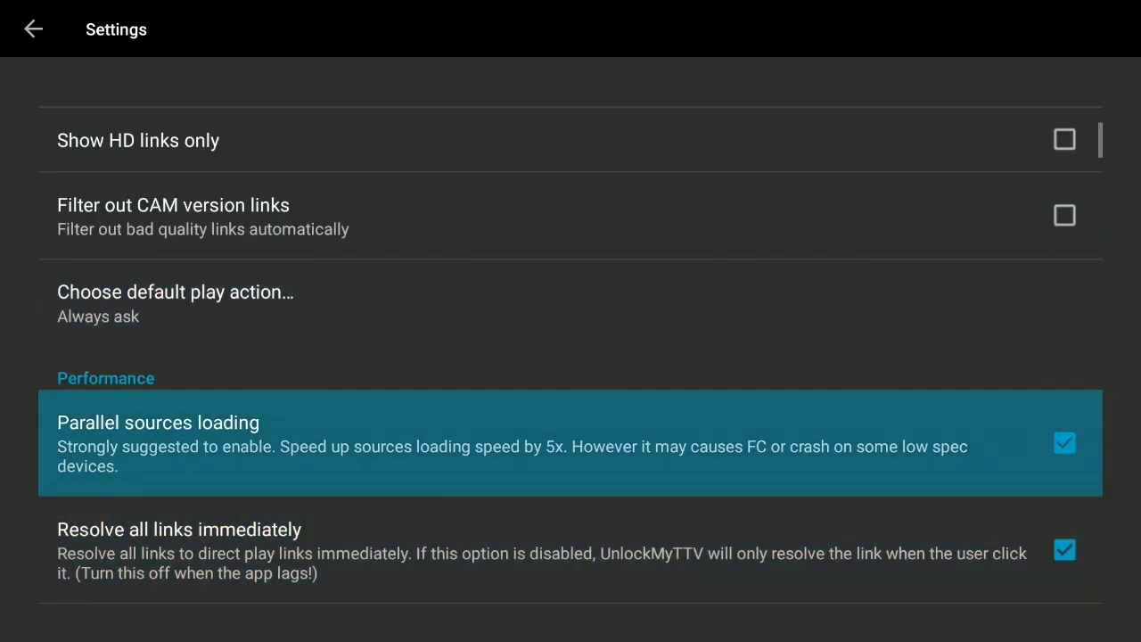
{"action": "scroll", "scroll_direction": "down", "scroll_amount": 3}
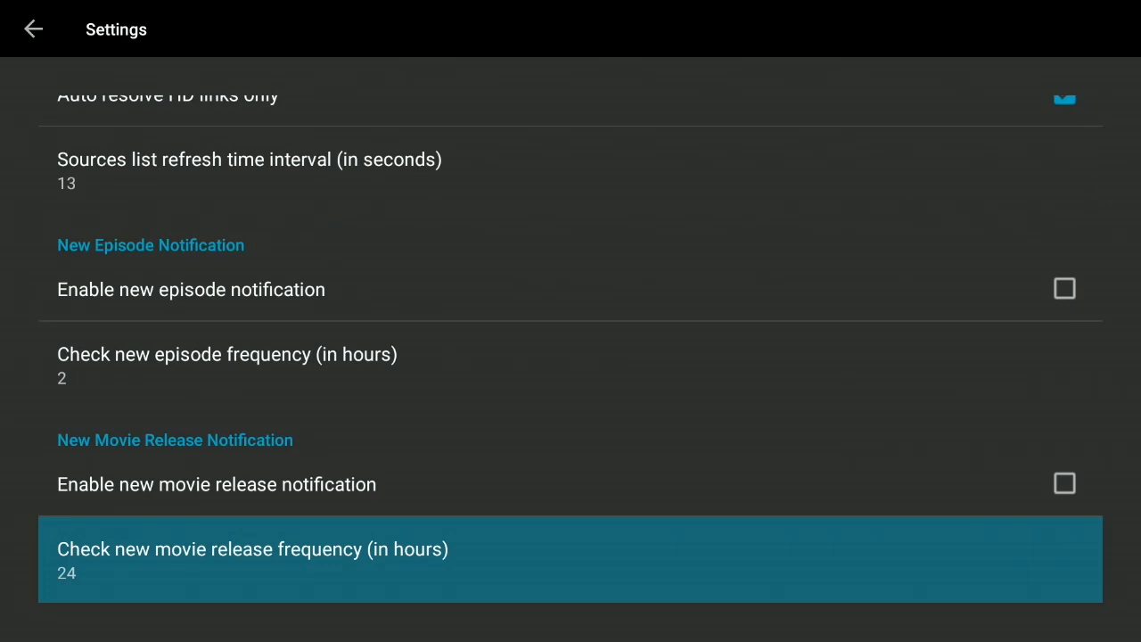
{"action": "scroll", "scroll_direction": "down", "scroll_amount": 3}
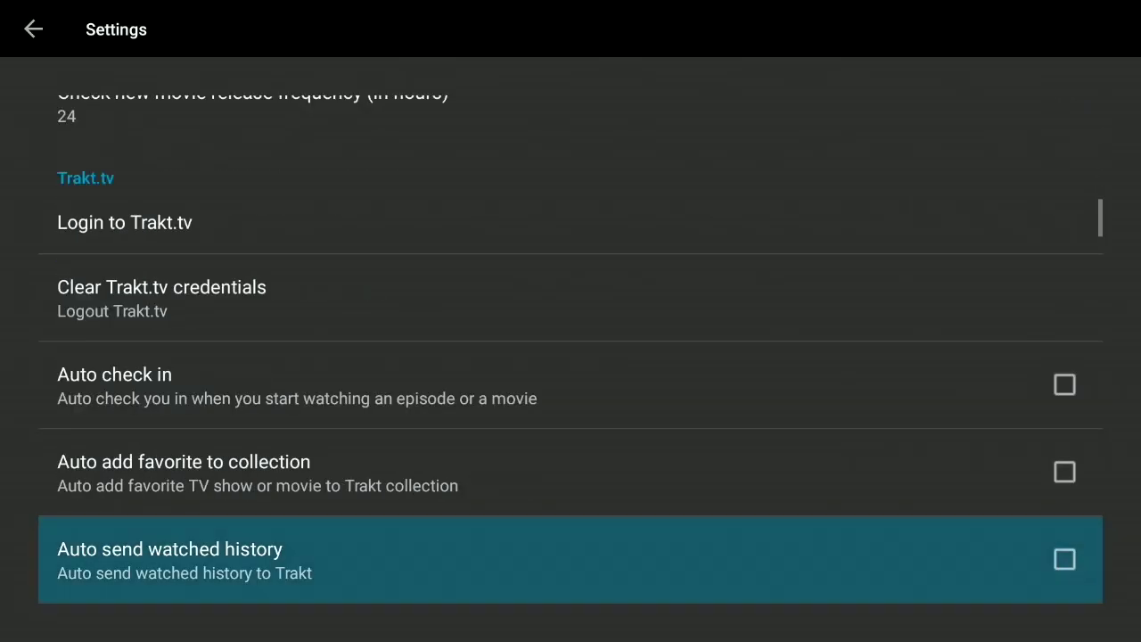
{"action": "scroll", "scroll_direction": "down", "scroll_amount": 3}
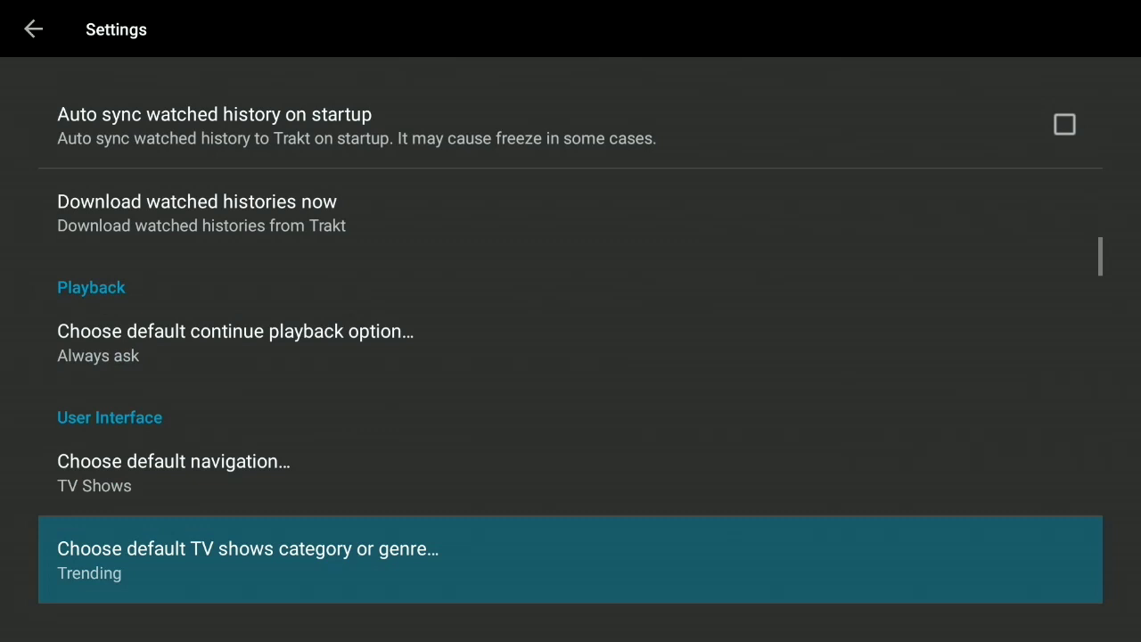
{"action": "scroll", "scroll_direction": "down", "scroll_amount": 3}
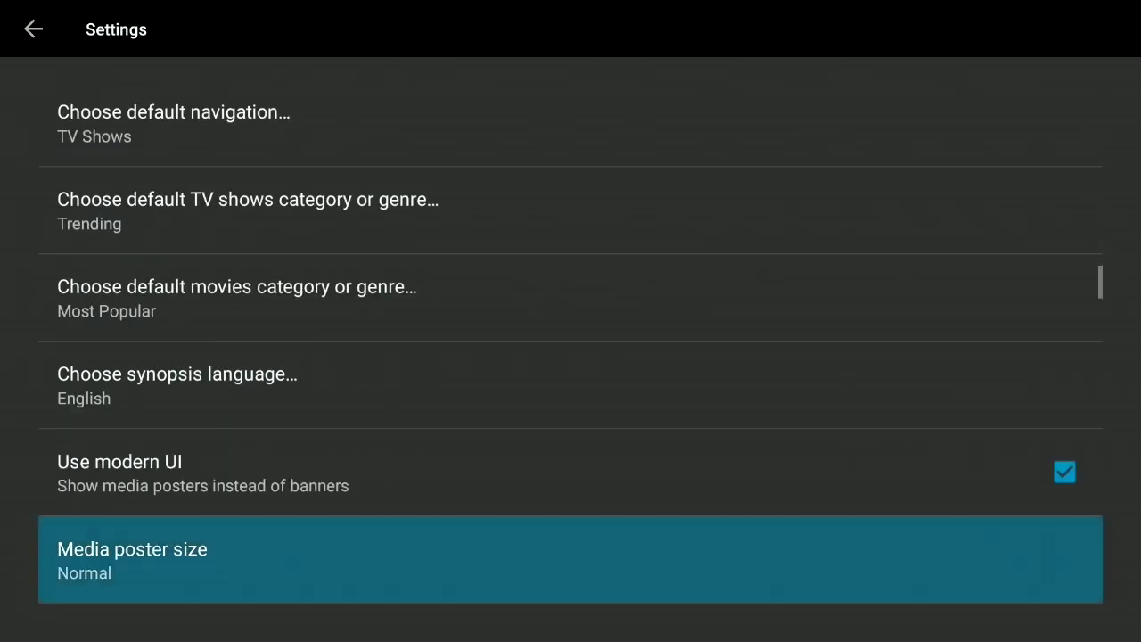
{"action": "scroll", "scroll_direction": "down", "scroll_amount": 3}
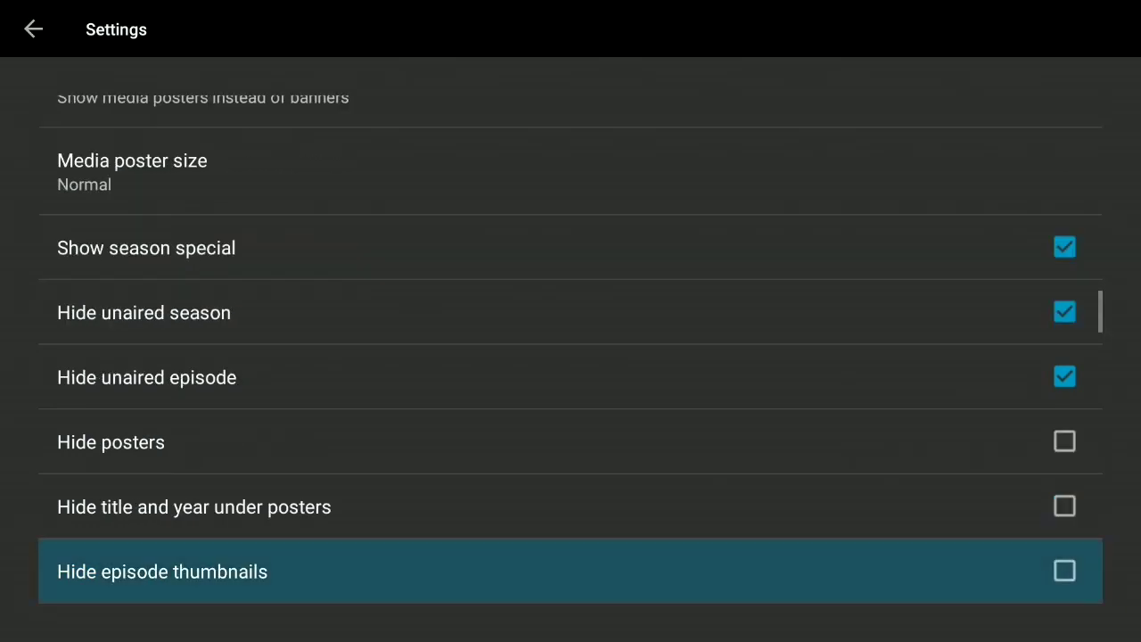
{"action": "scroll", "scroll_direction": "down", "scroll_amount": 3}
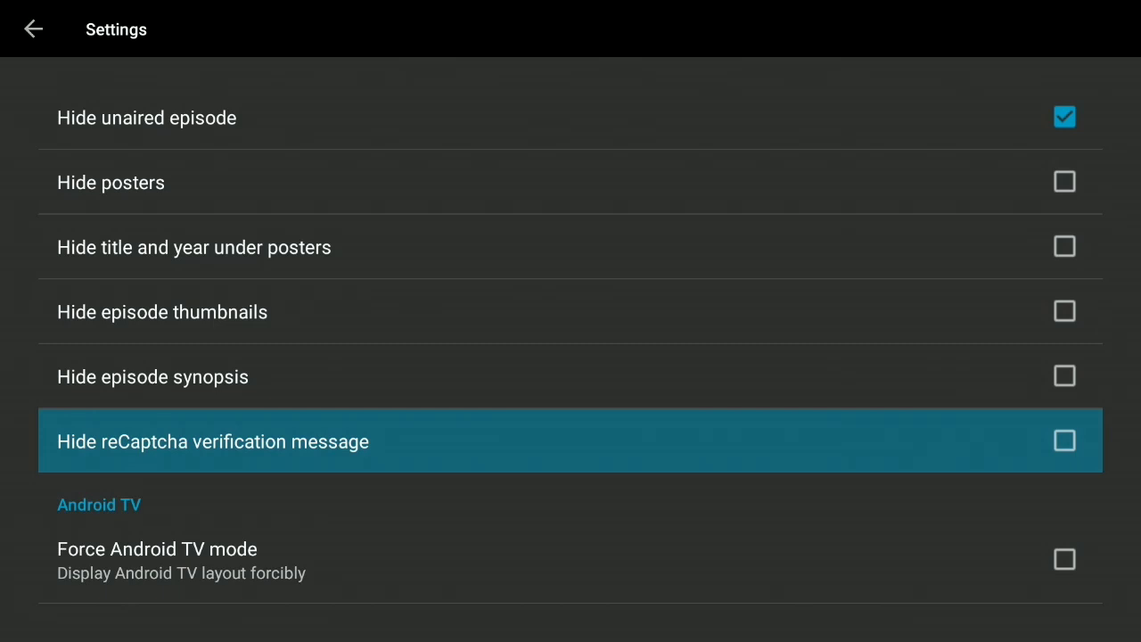
{"action": "left_click", "coordinate": [1065, 440]}
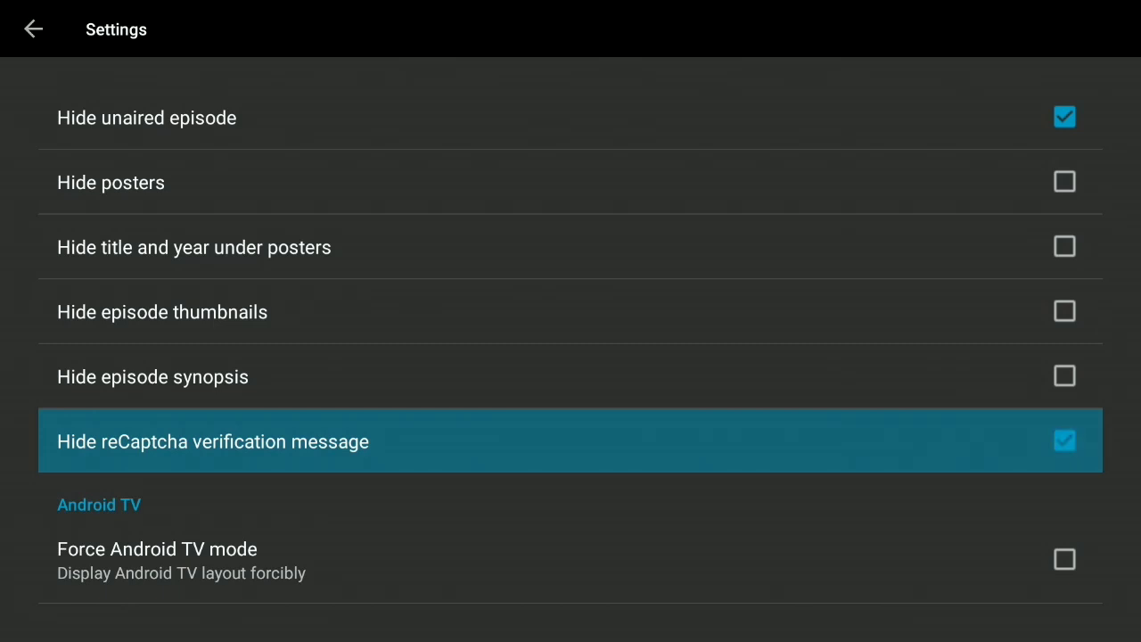
- Scroll to the bottom of the settings list and leave Settings
{"action": "scroll", "scroll_direction": "down", "scroll_amount": 3}
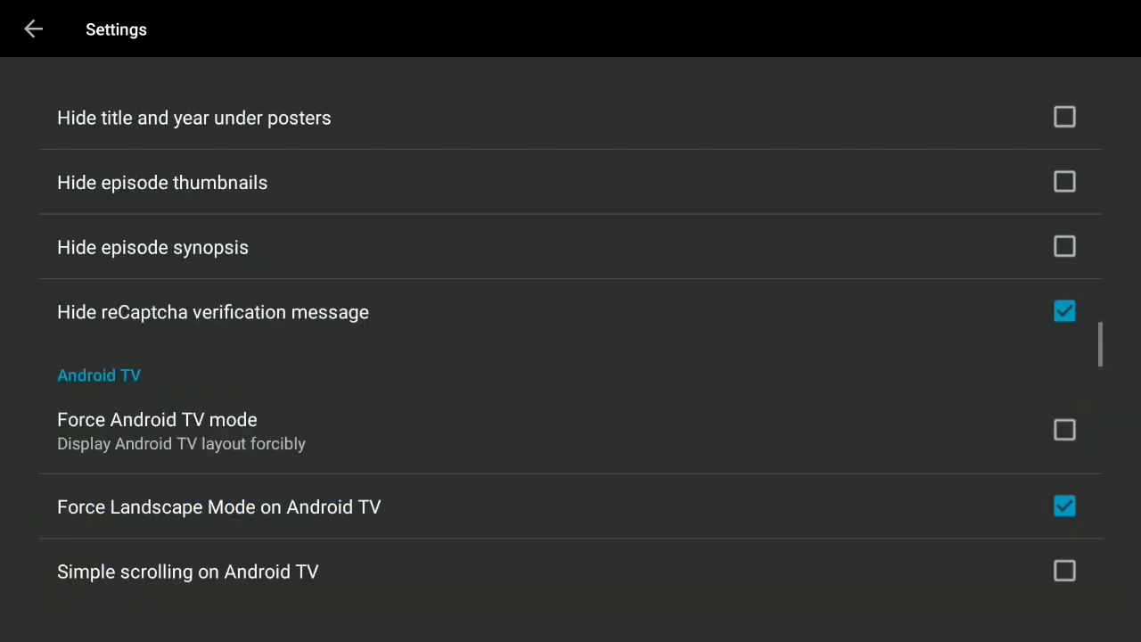
{"action": "scroll", "scroll_direction": "down", "scroll_amount": 3}
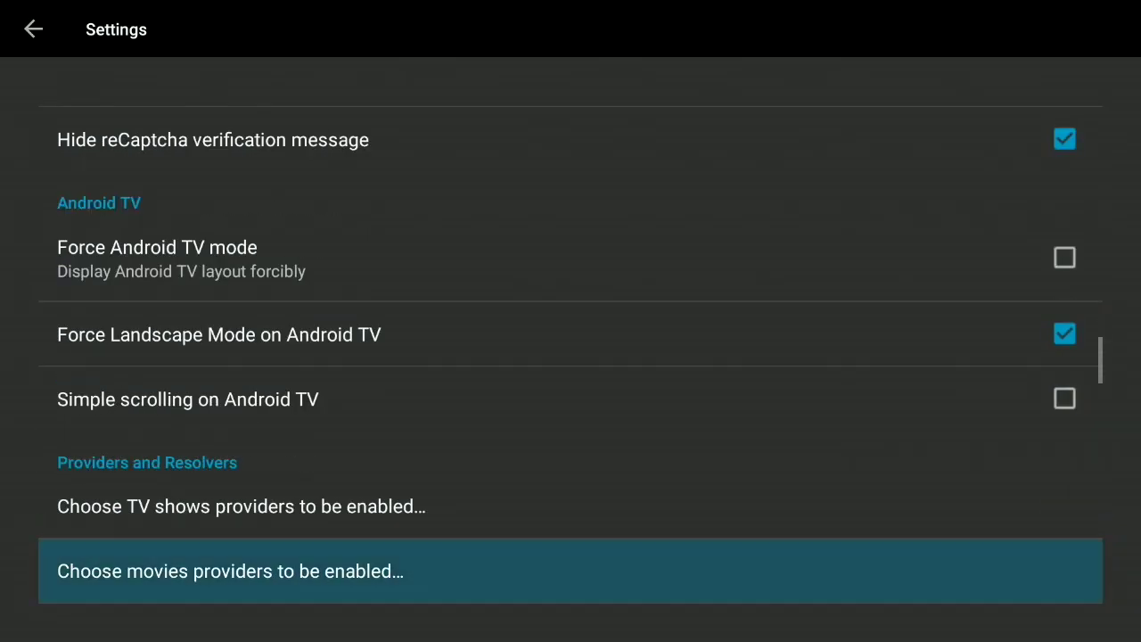
{"action": "scroll", "scroll_direction": "down", "scroll_amount": 3}
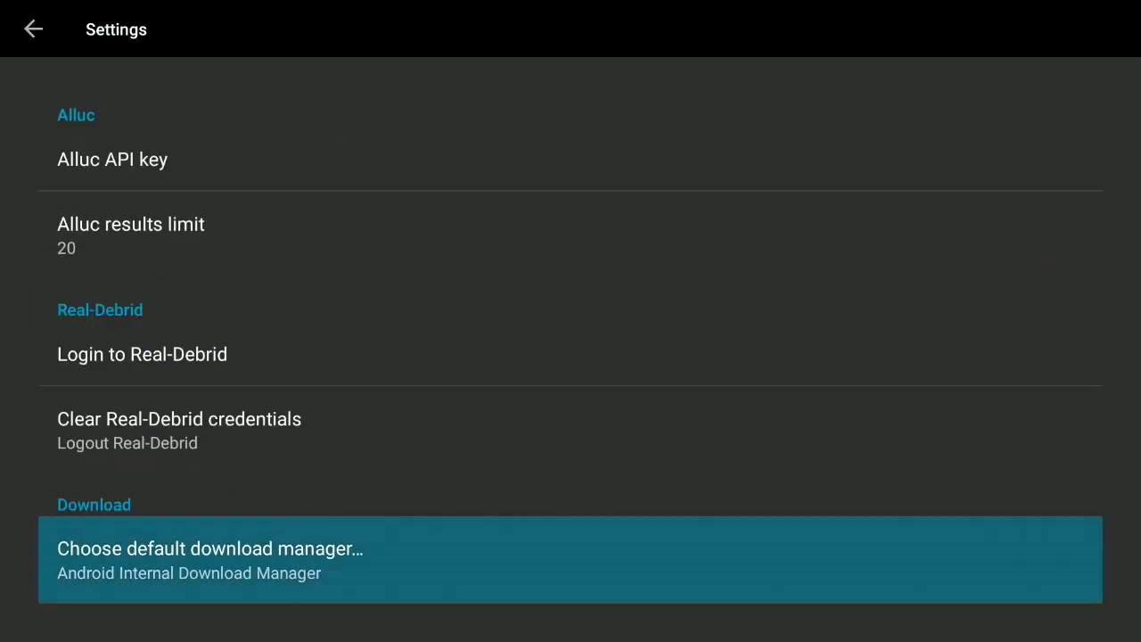
{"action": "left_click", "coordinate": [33, 29]}
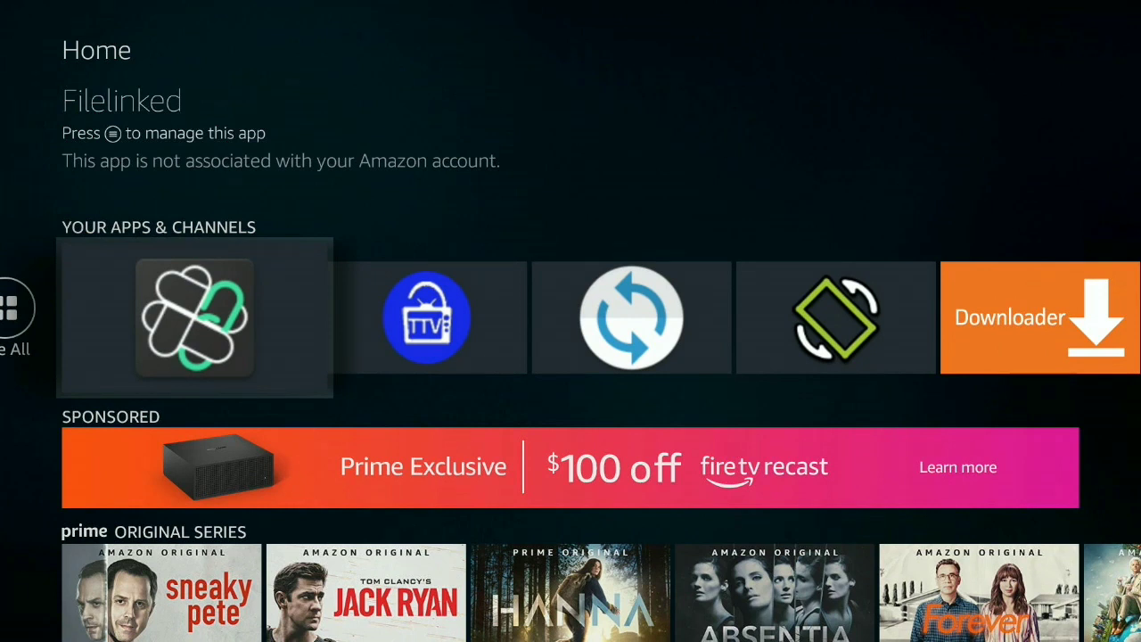
- Launch Filelinked from Your Apps & Channels with code 64539676 entered
{"action": "left_click", "coordinate": [194, 317]}
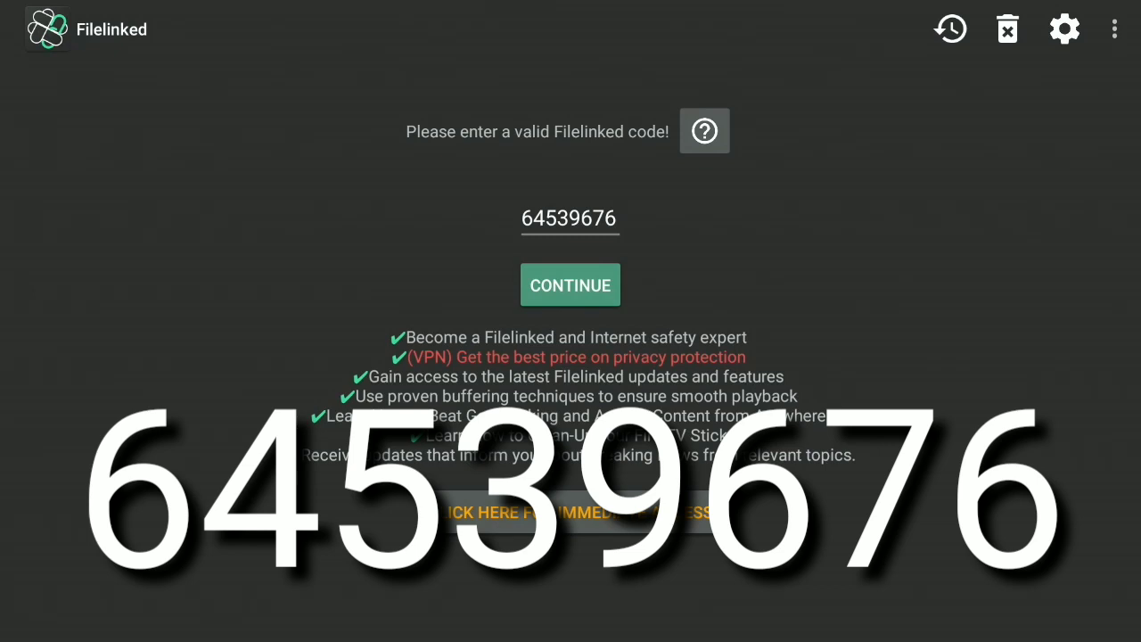
- Open the Jojos AmazingVideos store with code 64539676 and download UnlockedMyTTv 2.0.19 to install
{"action": "left_click", "coordinate": [570, 285]}
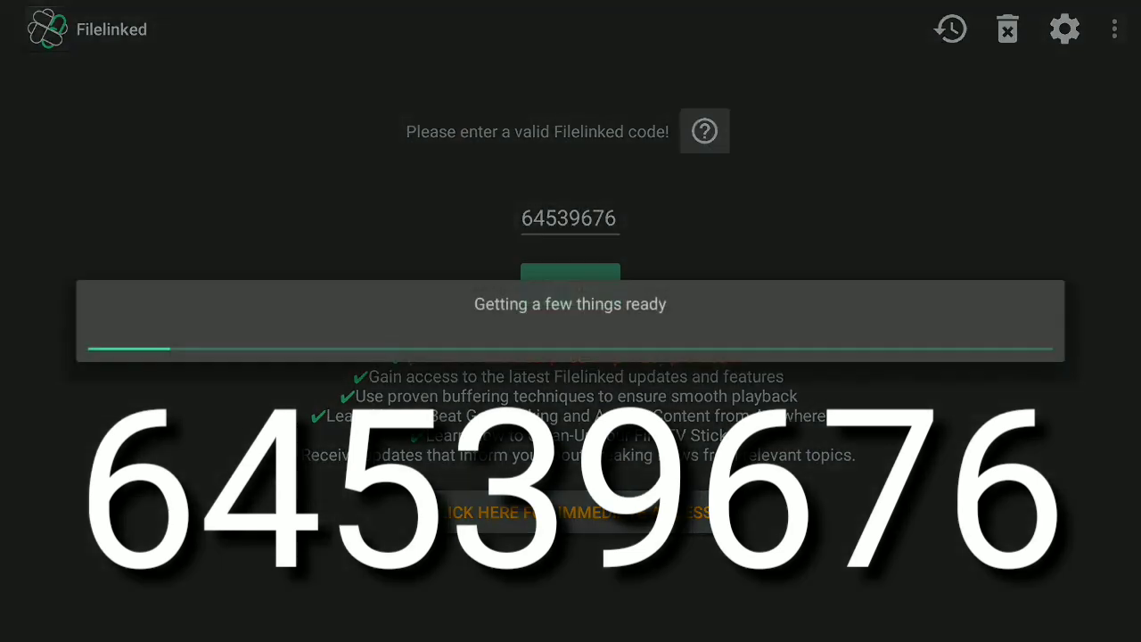
{"action": "left_click", "coordinate": [570, 276]}
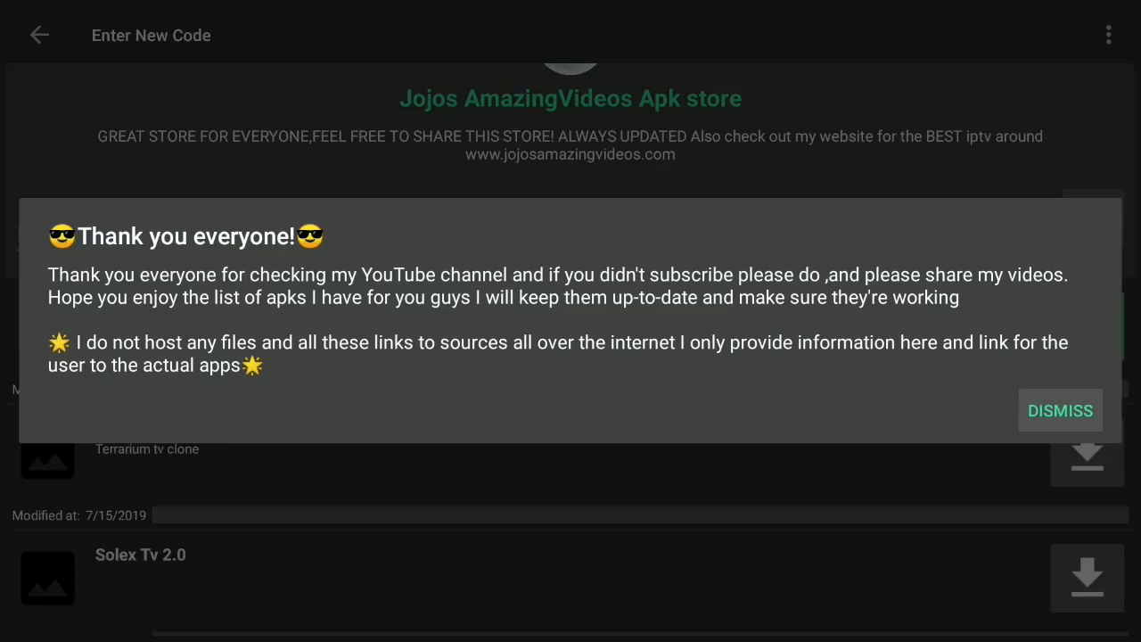
{"action": "left_click", "coordinate": [1060, 410]}
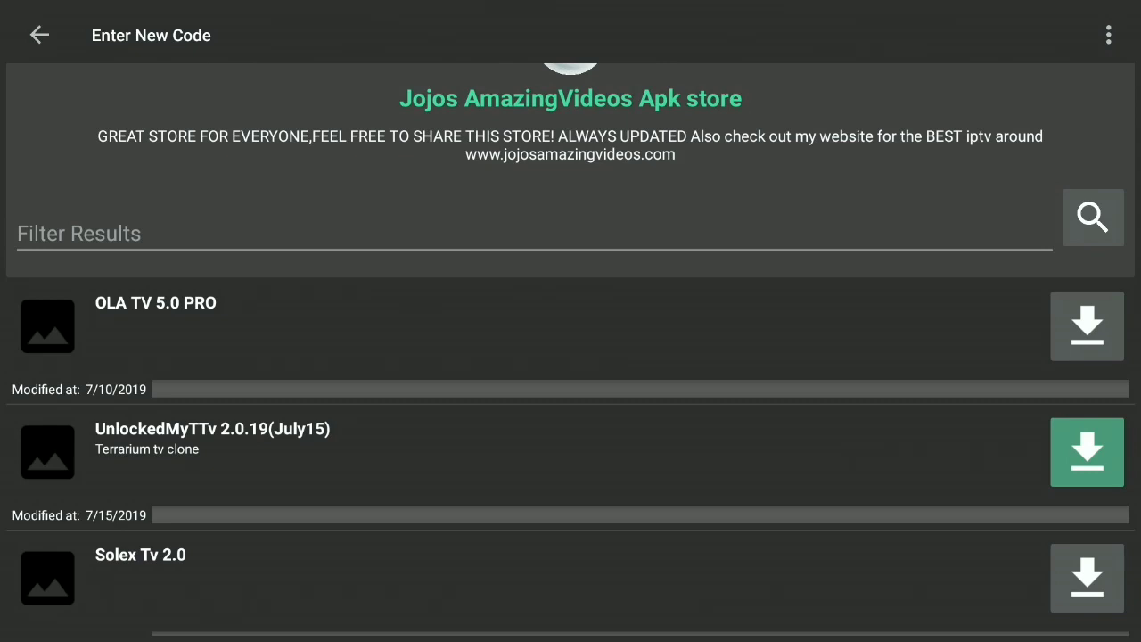
{"action": "left_click", "coordinate": [1086, 452]}
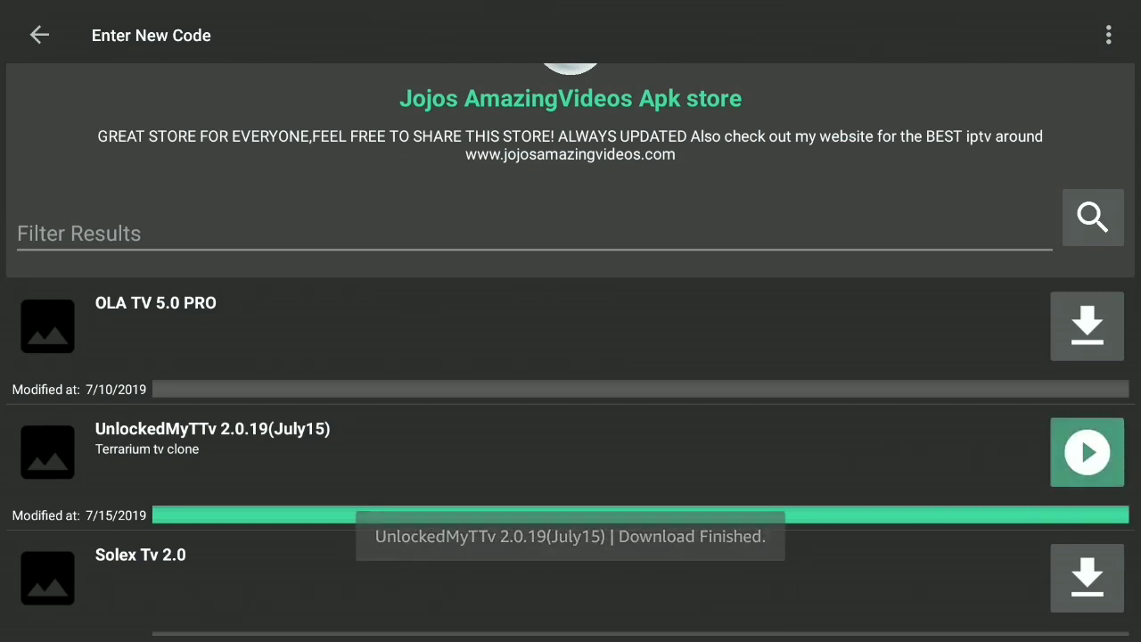
{"action": "left_click", "coordinate": [1086, 452]}
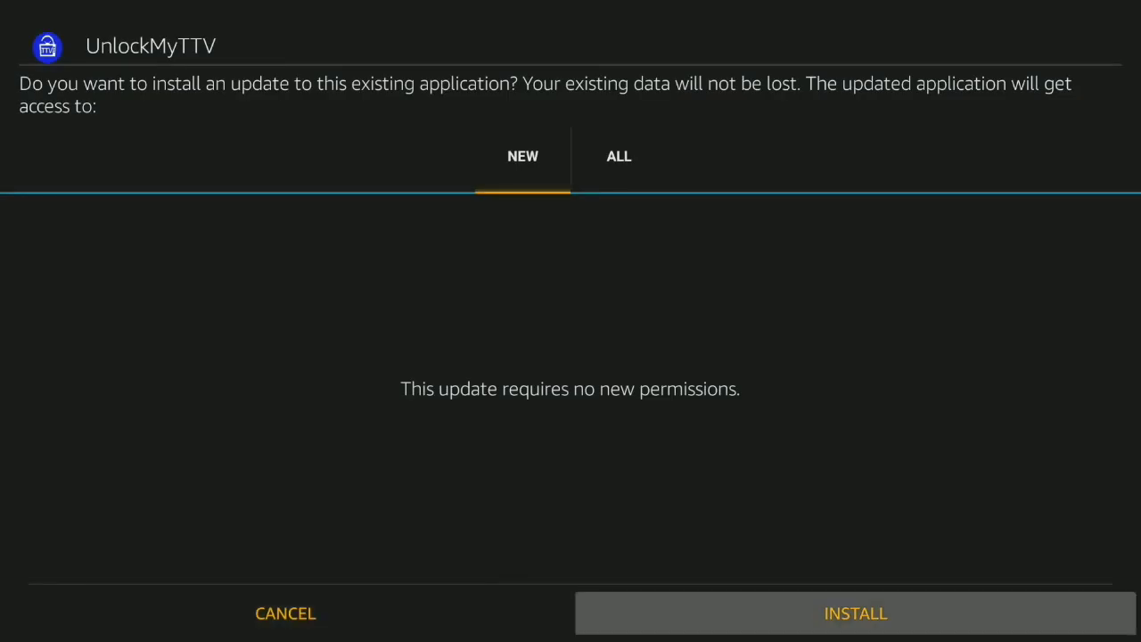
{"action": "mouse_move", "coordinate": [286, 614]}
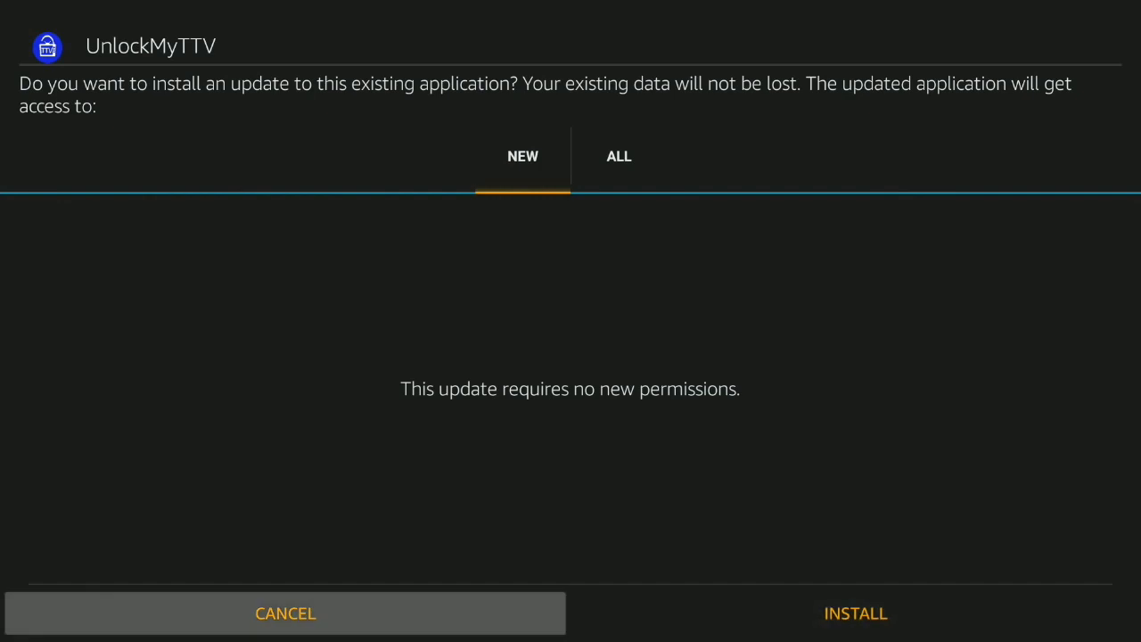
{"action": "mouse_move", "coordinate": [855, 613]}
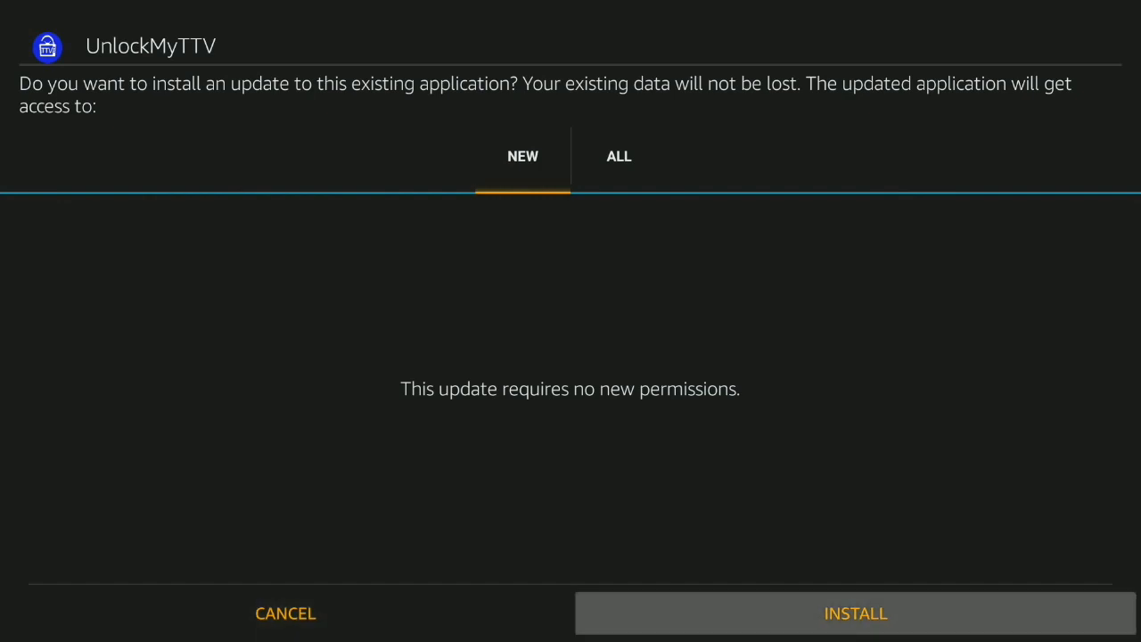